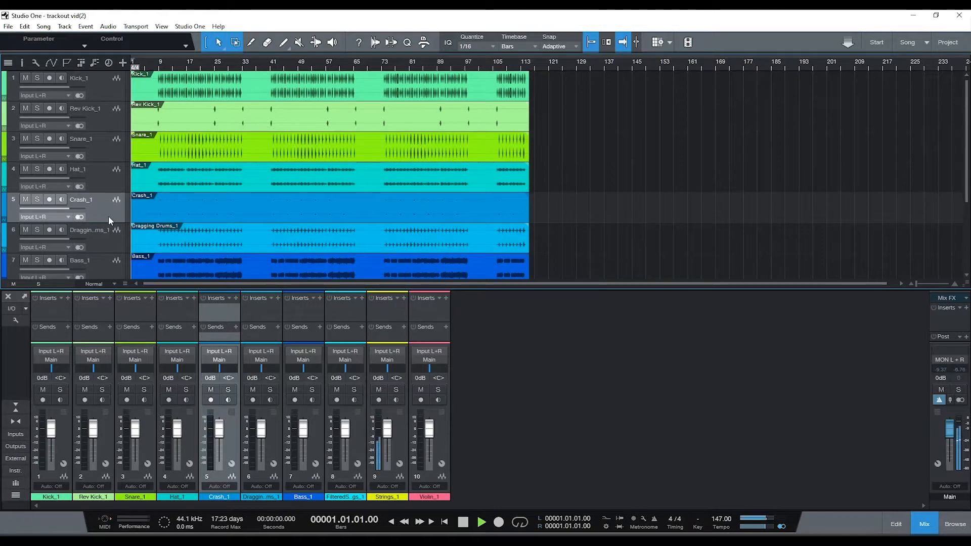
Add three bus channels via Add Bus Channel and rename them drums, bass and strings.
click(481, 523)
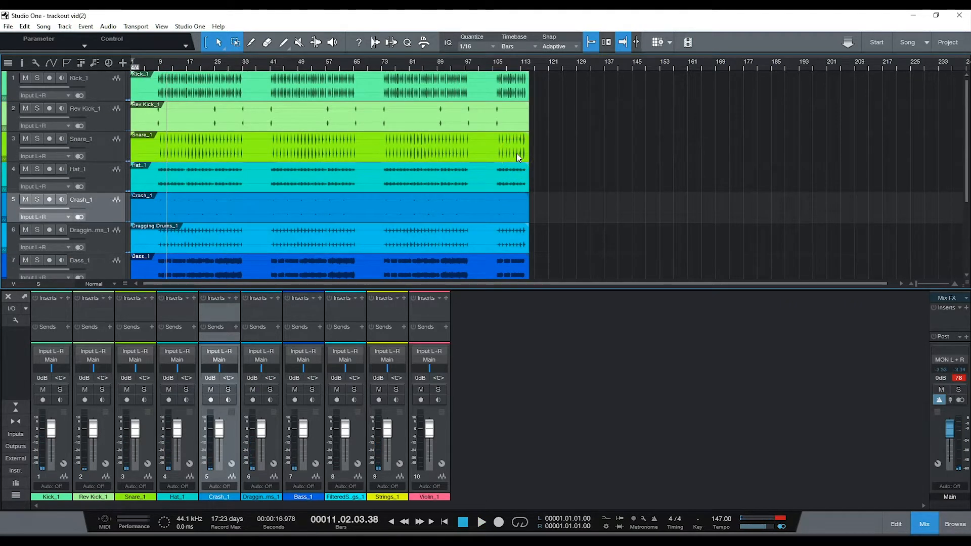
mouse_move(921, 365)
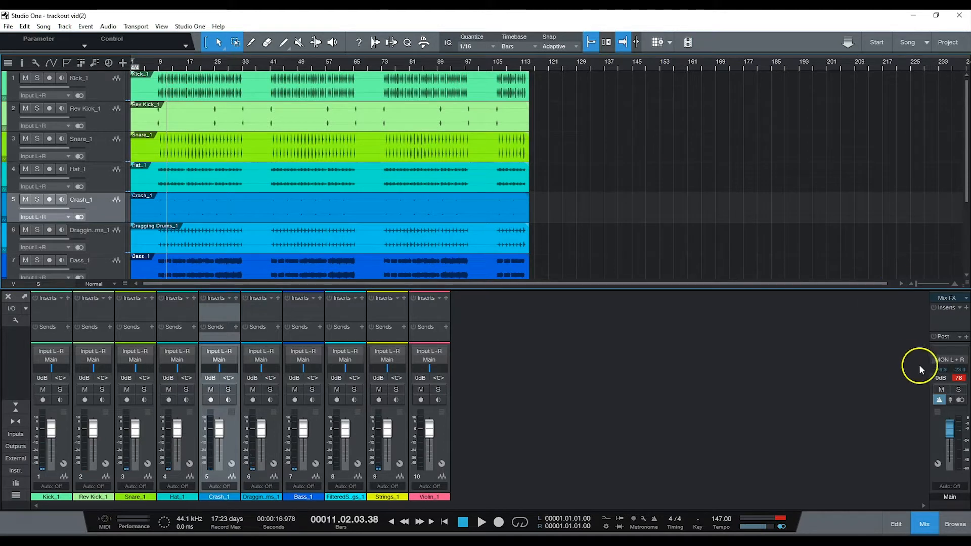
mouse_move(624, 351)
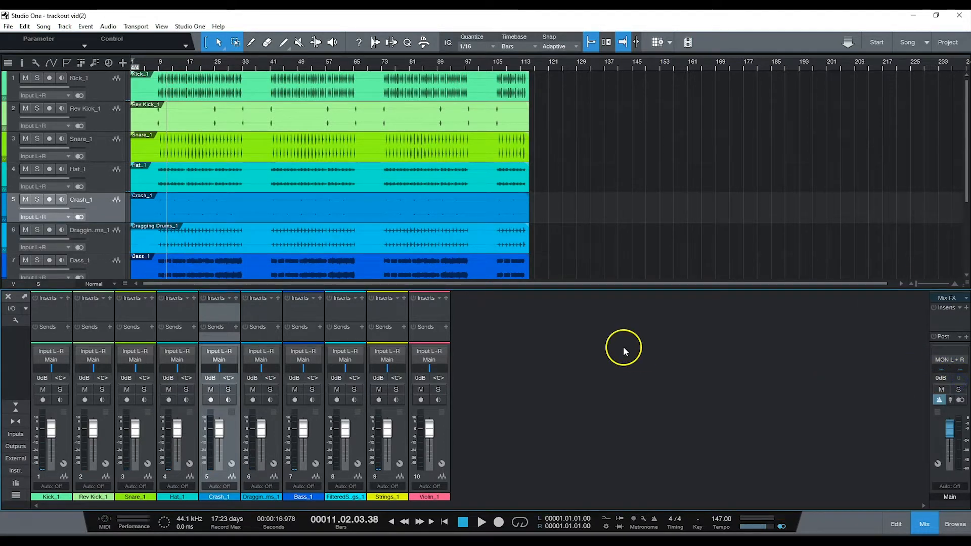
mouse_move(156, 465)
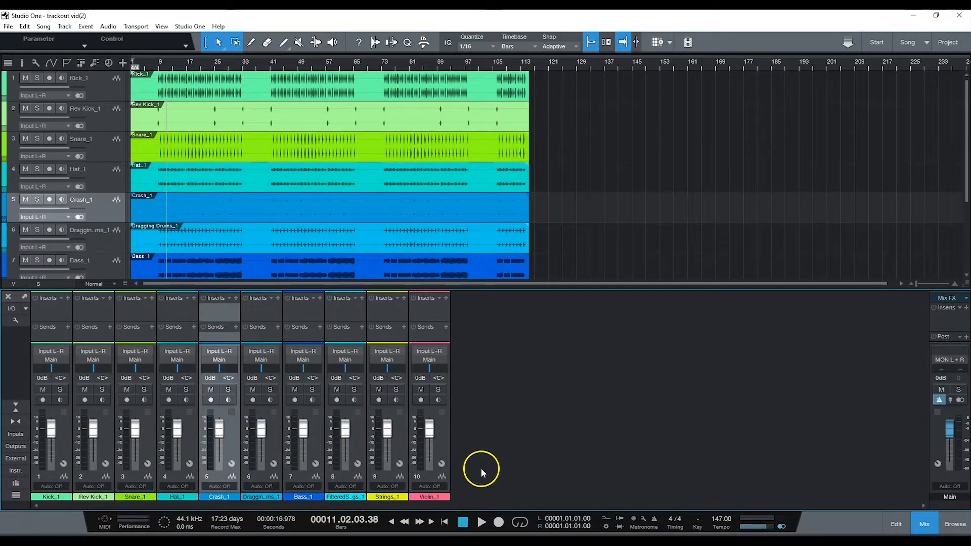
right_click(481, 470)
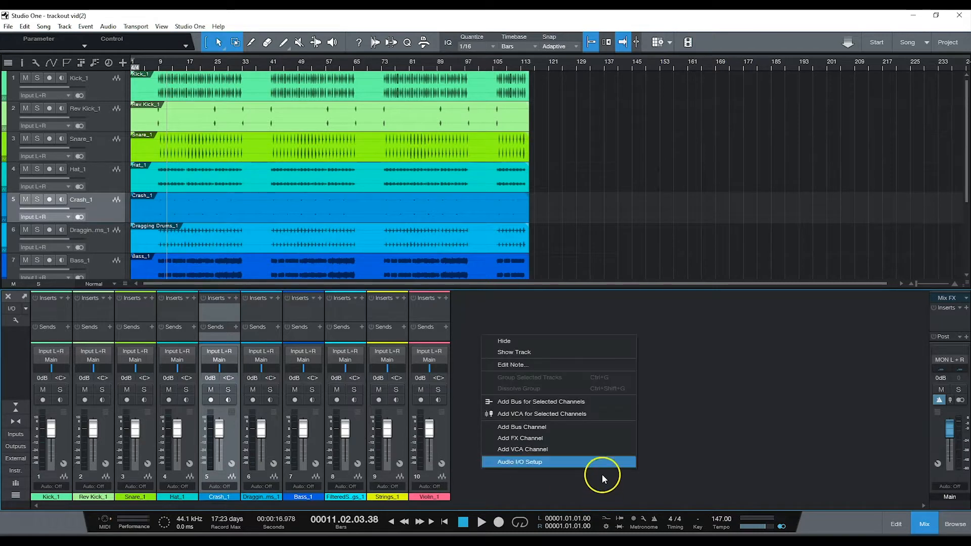
mouse_move(537, 429)
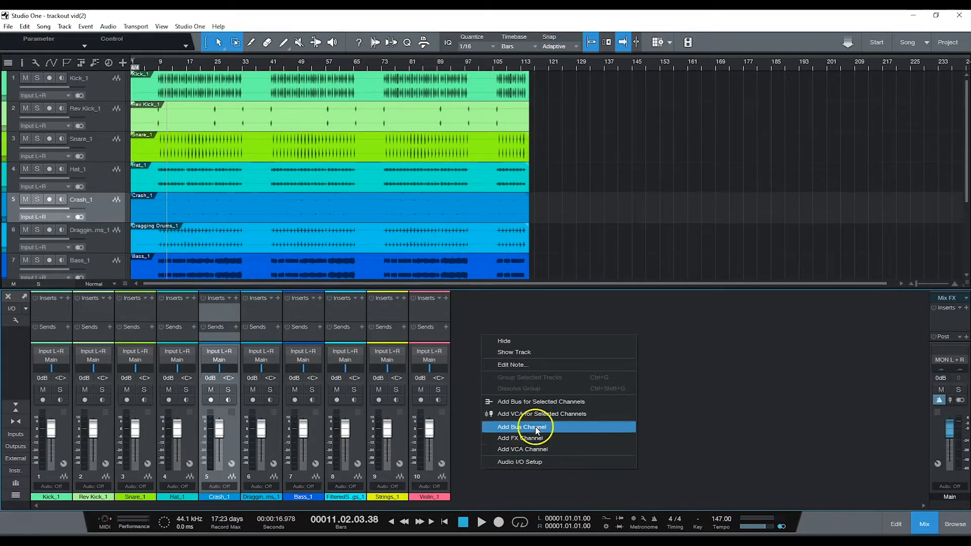
click(521, 427)
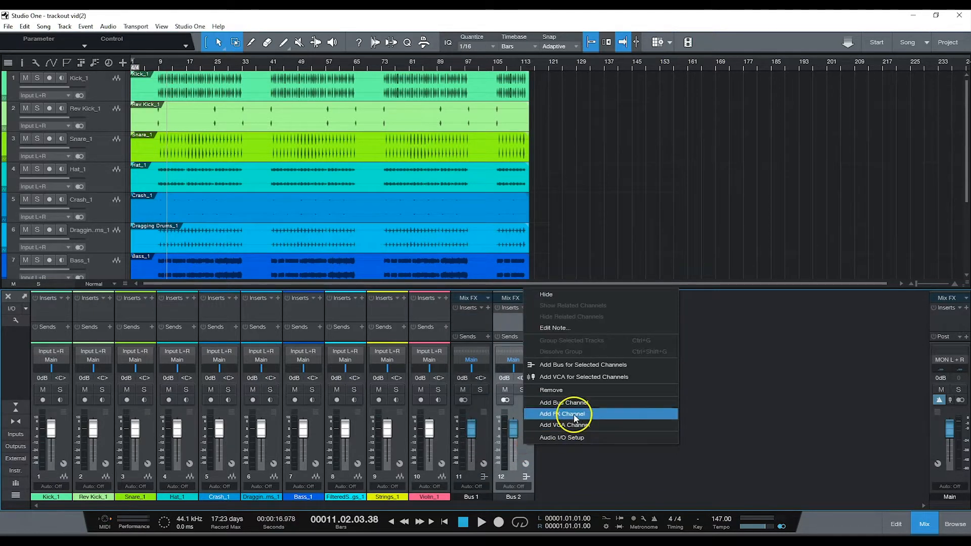
click(562, 413)
text(strings3)
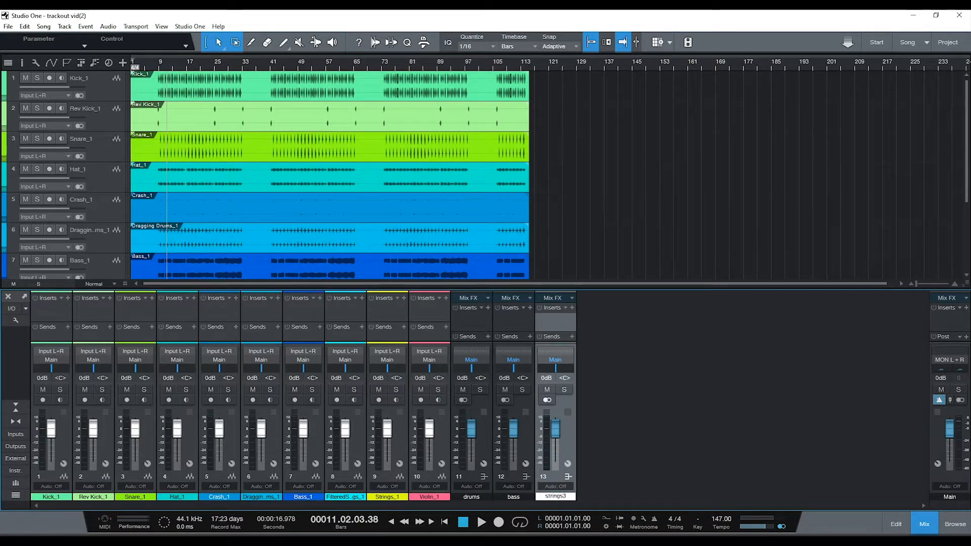
double_click(555, 495)
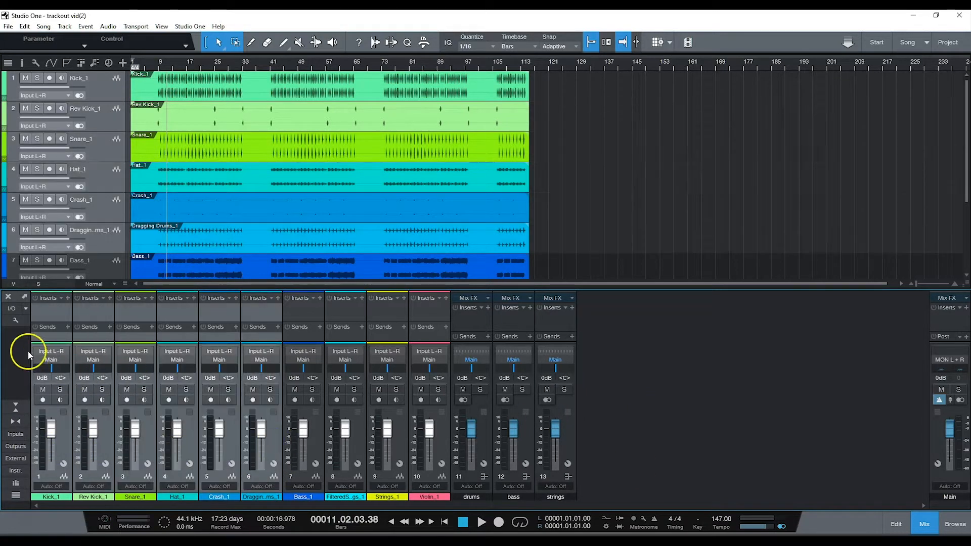
Route the six drum tracks to drums, the bass track to bass and the string tracks to strings.
click(50, 359)
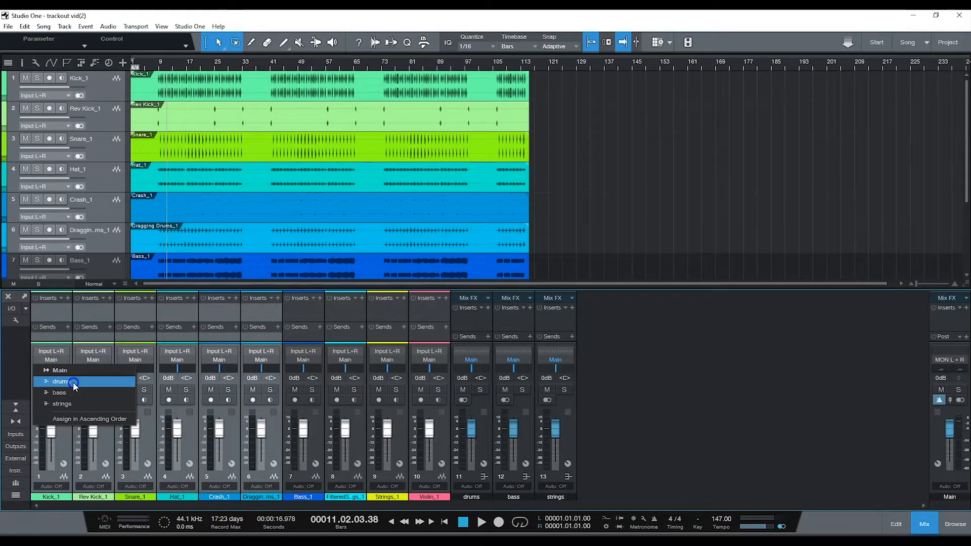
click(62, 381)
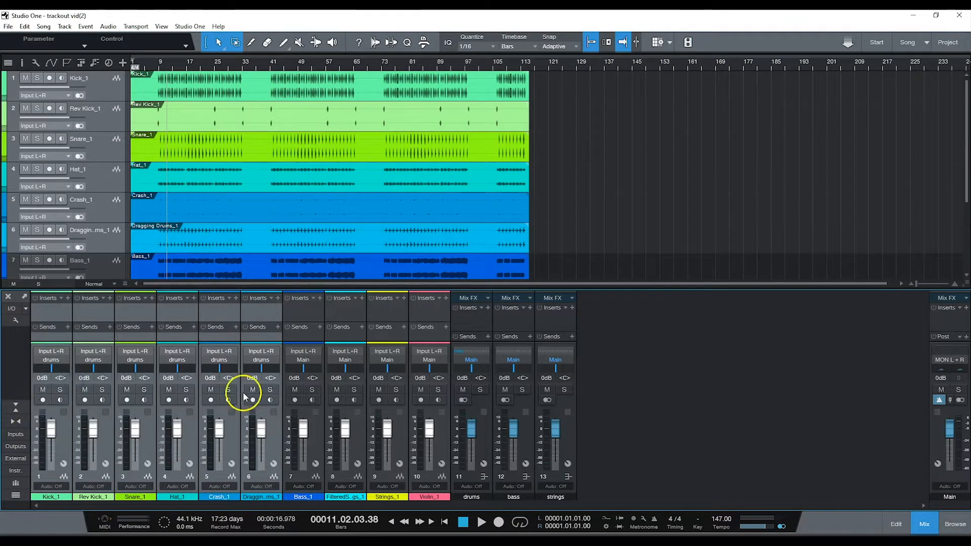
click(302, 354)
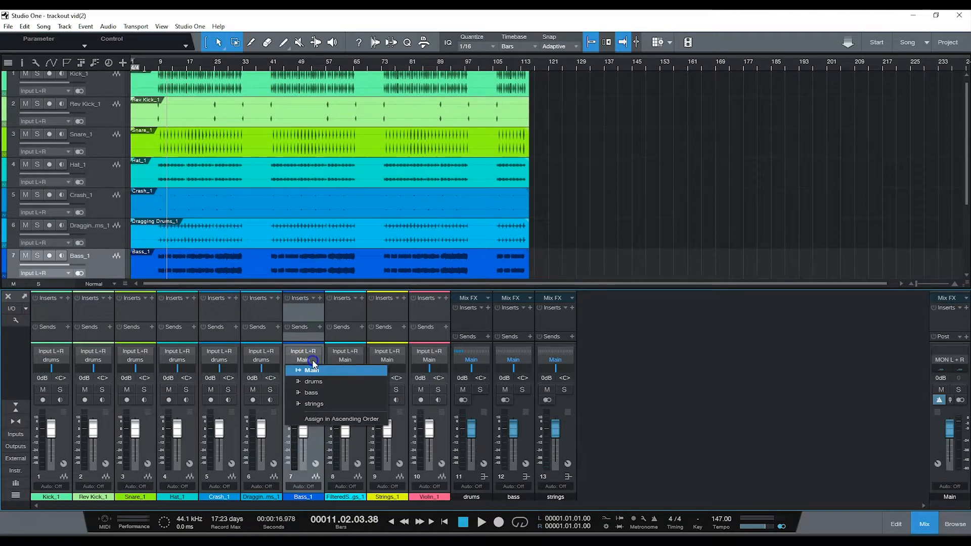
click(310, 393)
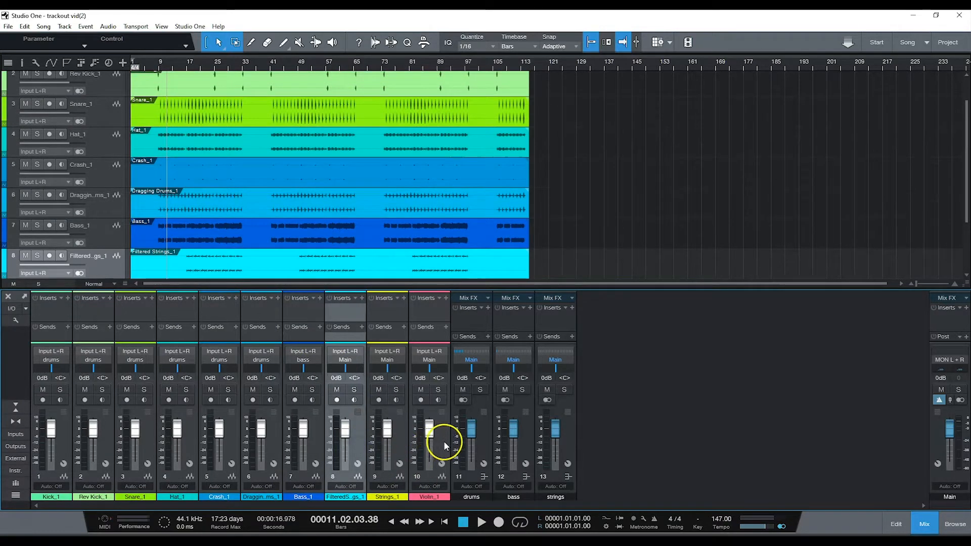
click(344, 359)
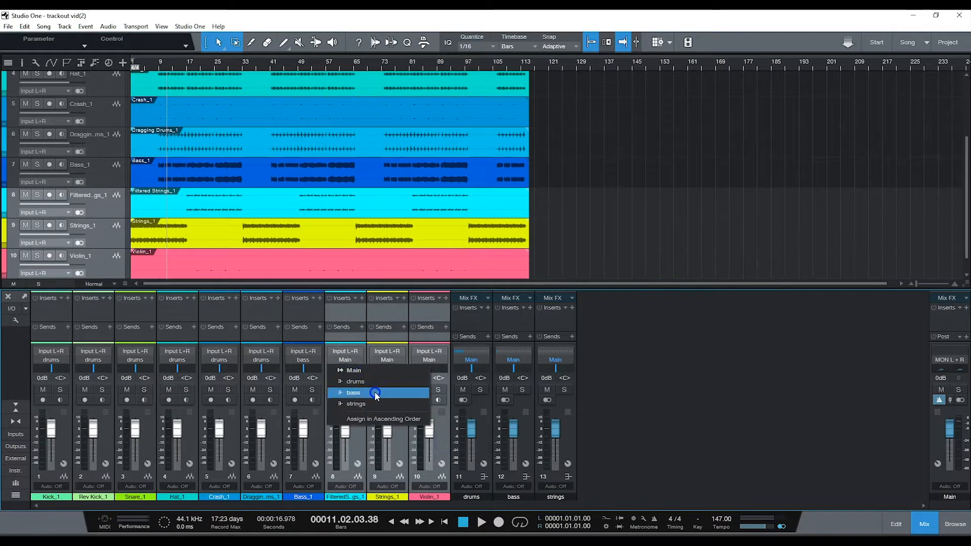
click(356, 404)
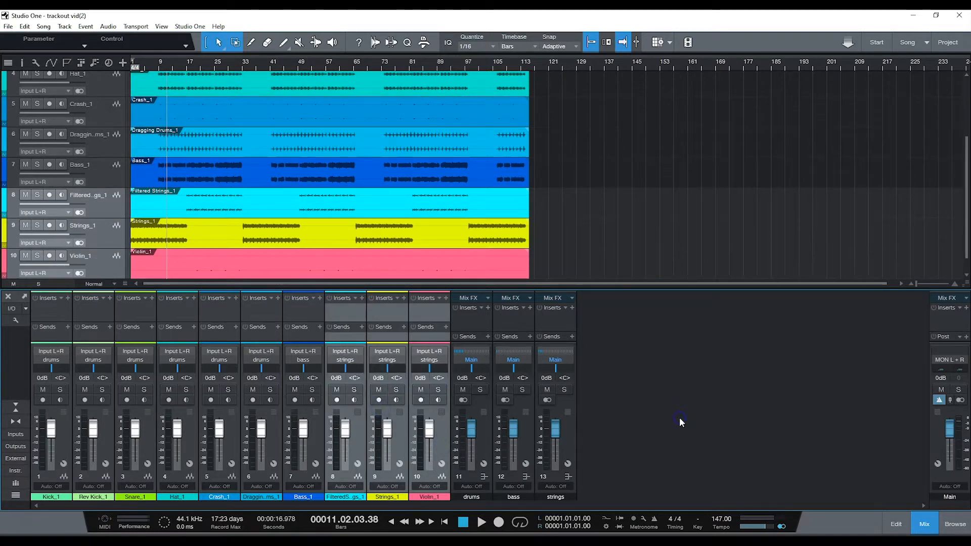
mouse_move(648, 397)
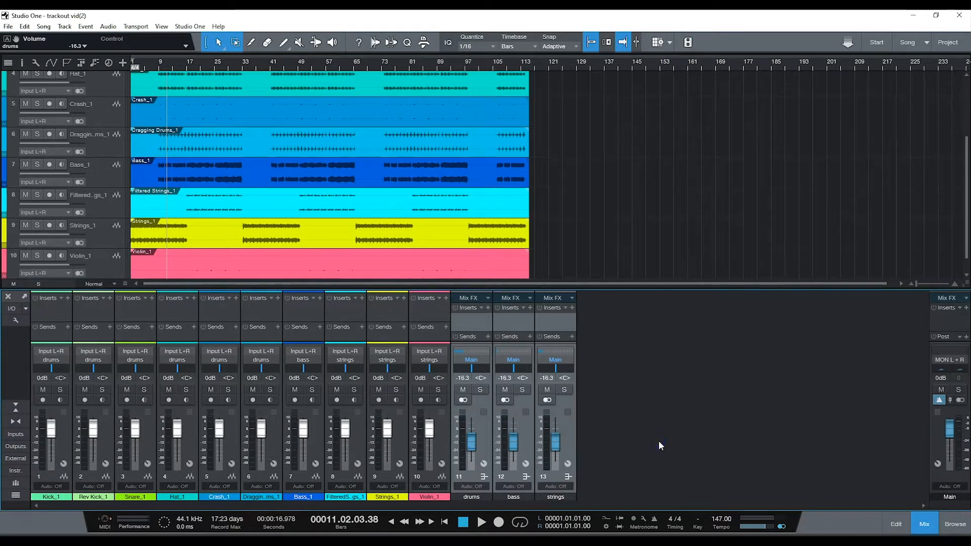
Pull the three bus faders down to about -16.3 dB.
click(482, 522)
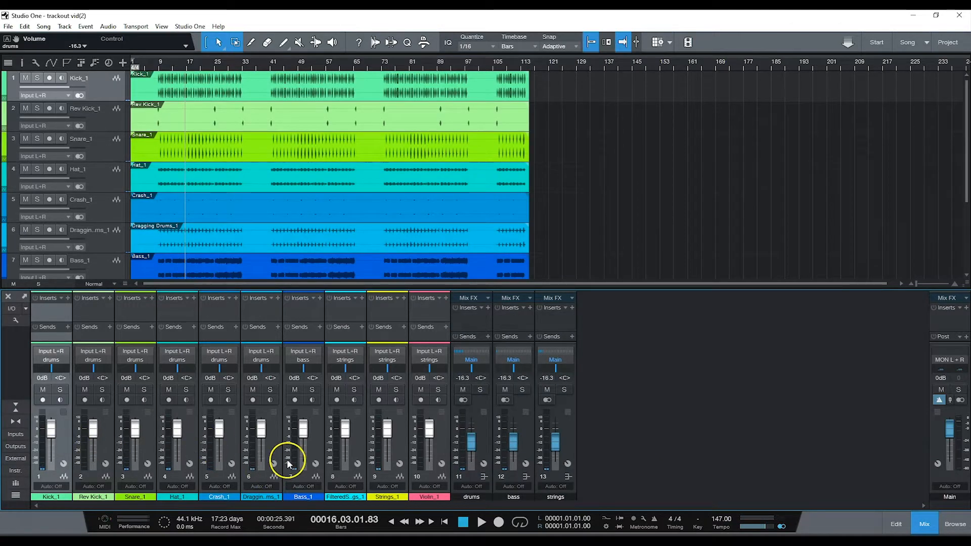
mouse_move(282, 452)
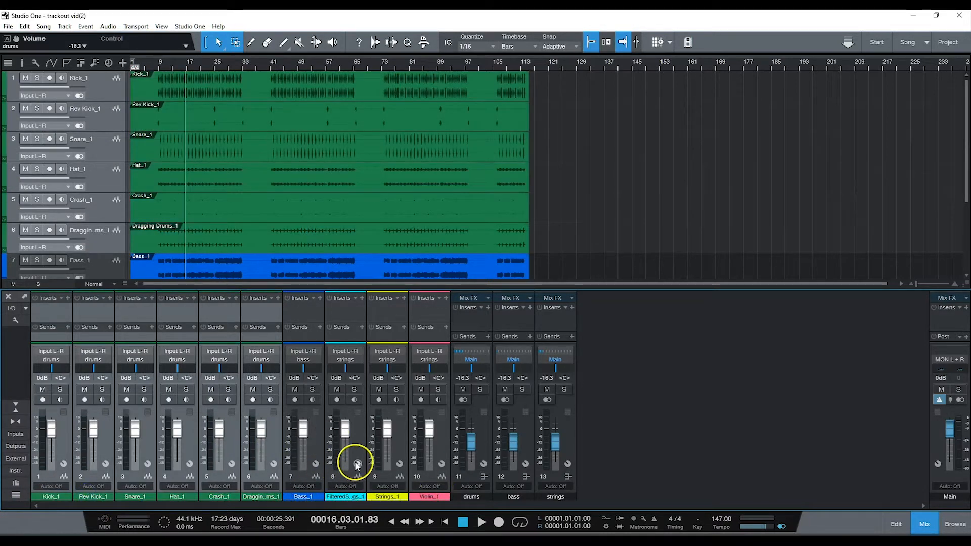
Colour the drum tracks green, the bass blue and the three string tracks yellow.
scroll(down, 3)
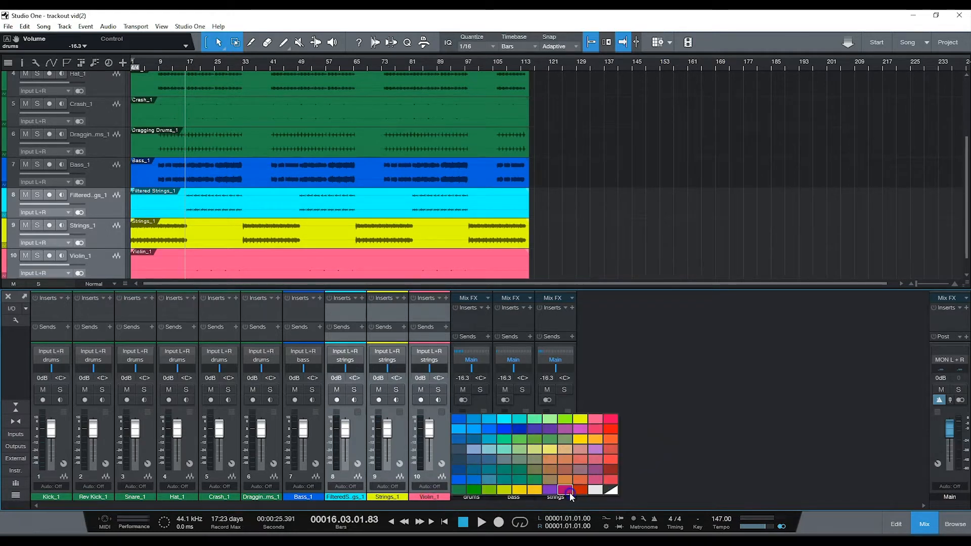
click(564, 490)
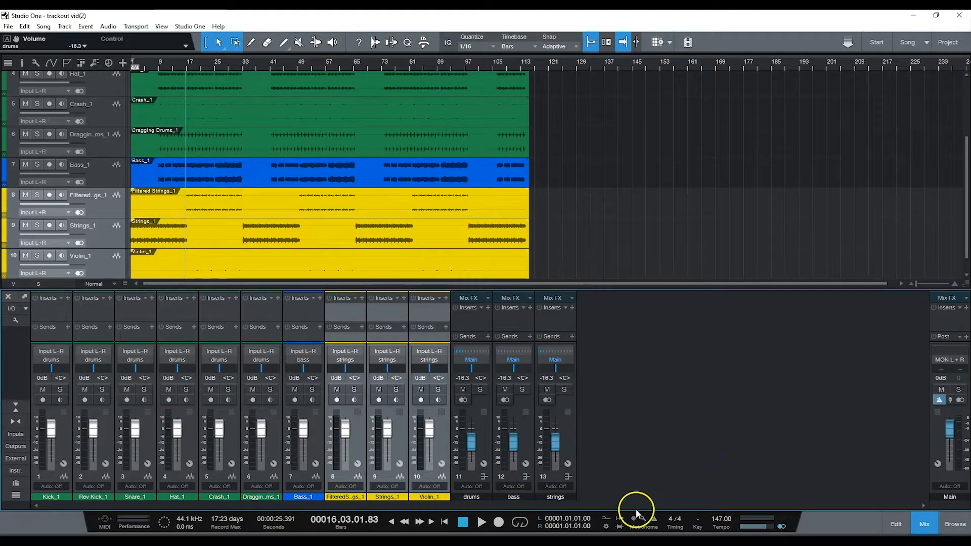
mouse_move(365, 496)
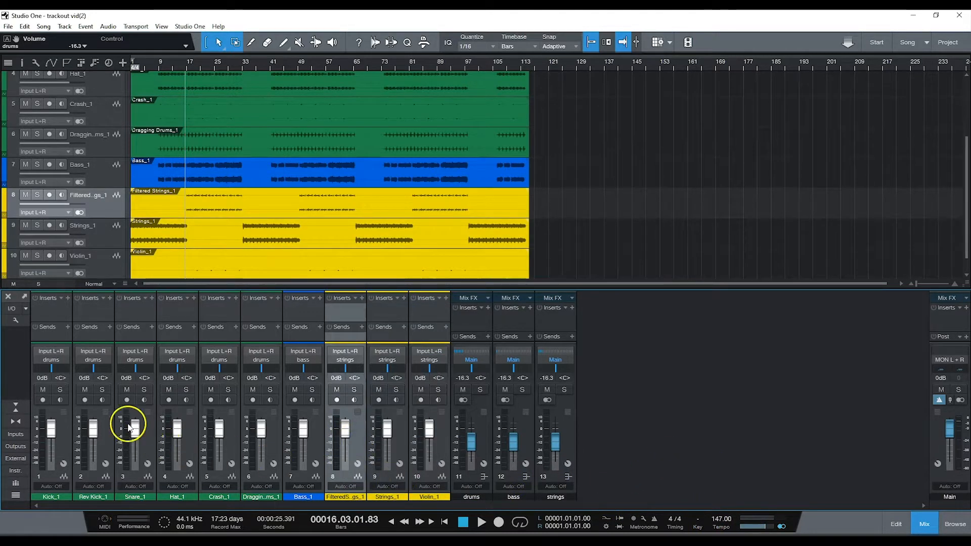
mouse_move(438, 475)
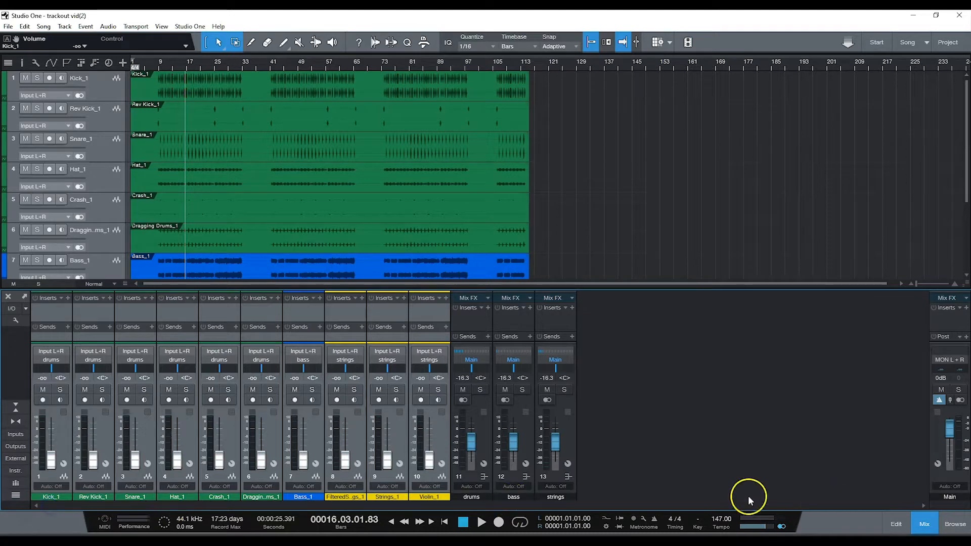
Drag all ten track faders to the bottom so every channel reads -oo.
scroll(down, 3)
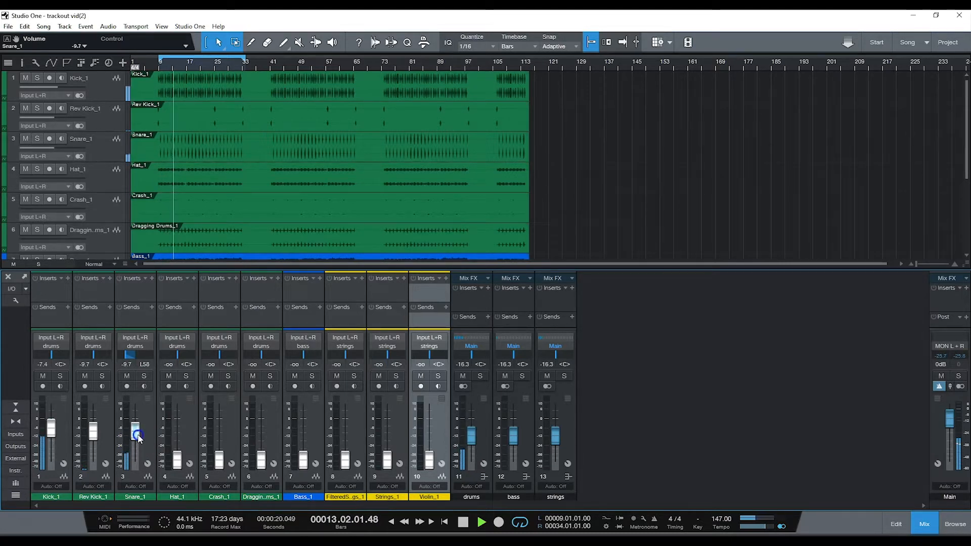
During playback set Kick_1 near -7.4 dB, Rev Kick_1 near -9.7 dB and raise Snare_1.
click(481, 522)
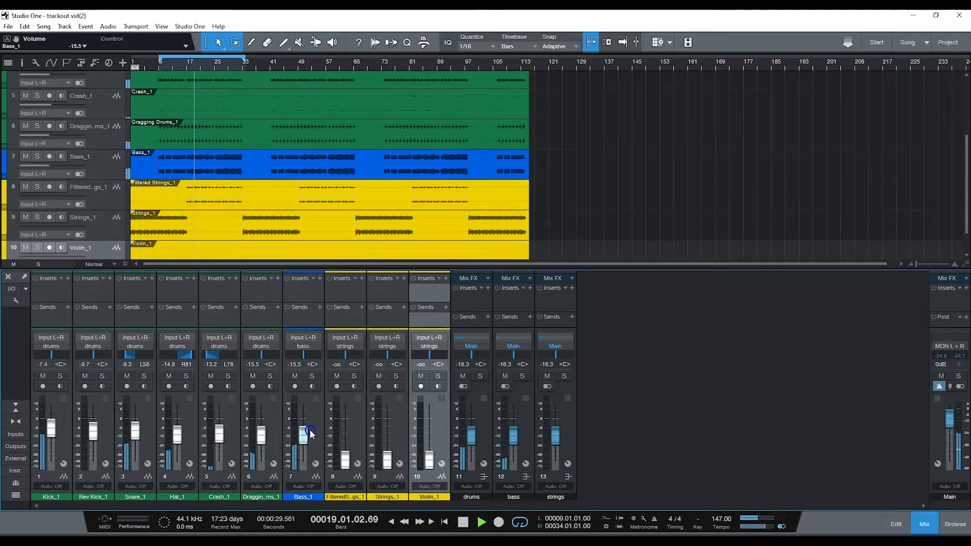
click(482, 522)
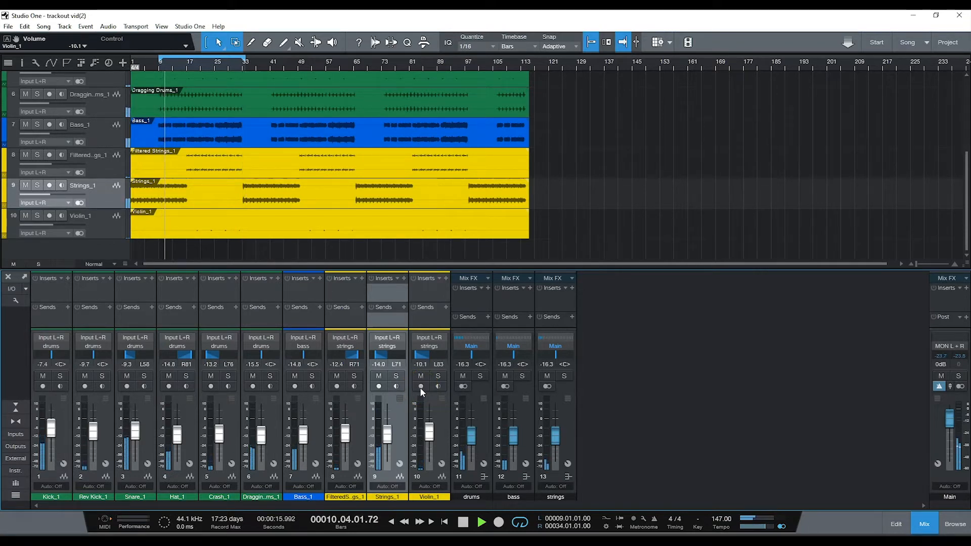
Enlarge the mixer below the arrangement and show the Browse panel of instruments and effects.
click(482, 522)
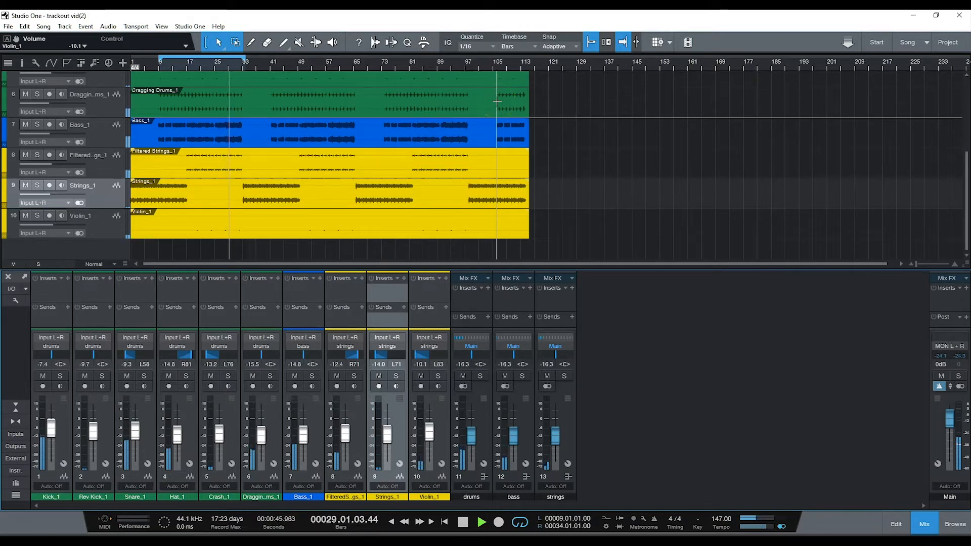
mouse_move(683, 291)
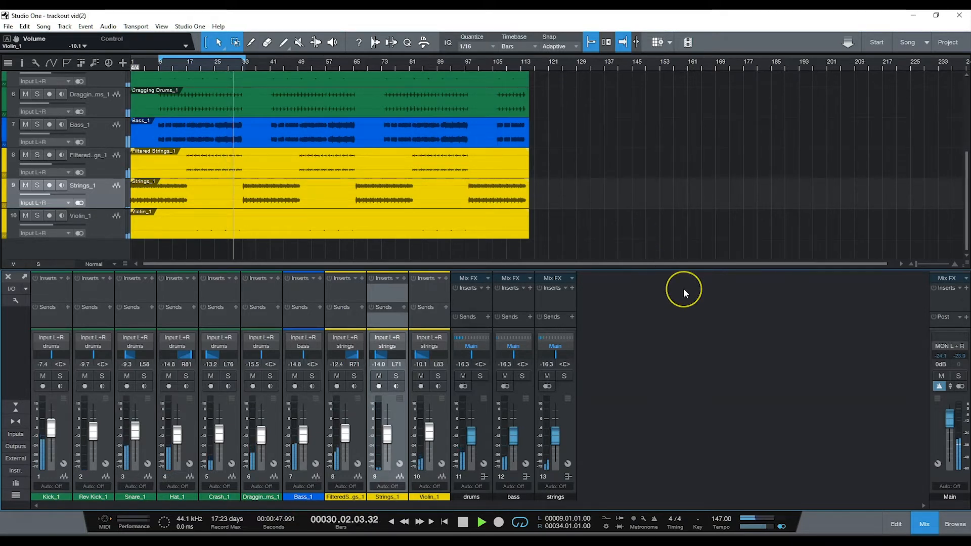
click(482, 522)
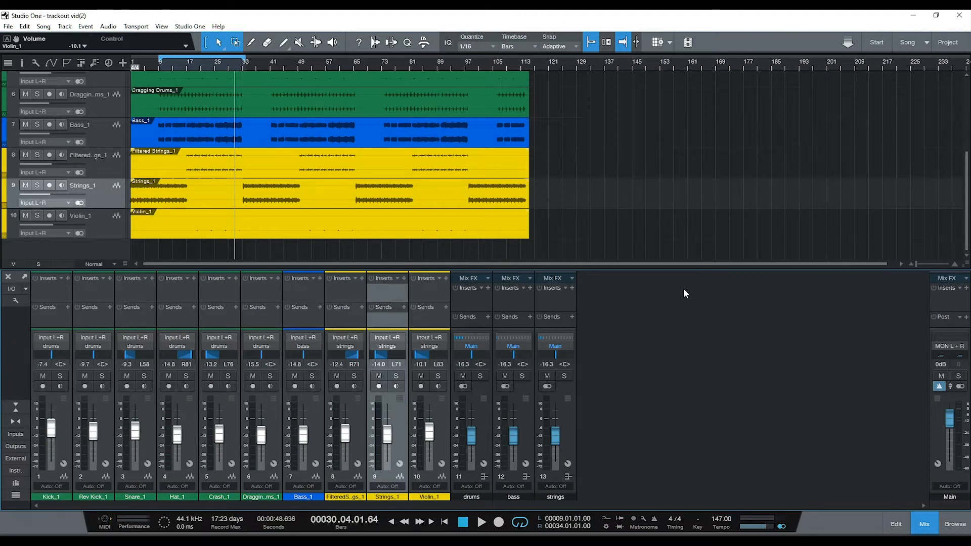
mouse_move(658, 231)
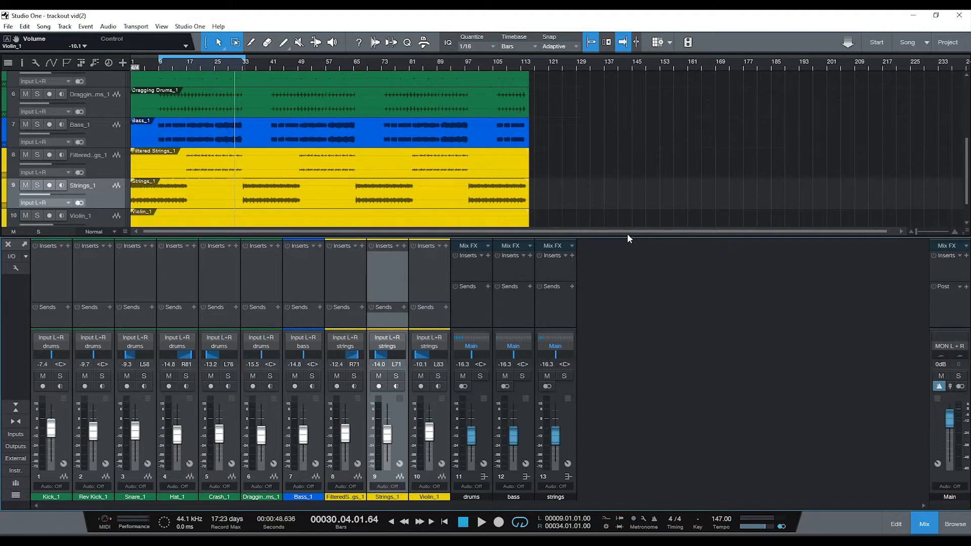
mouse_move(611, 235)
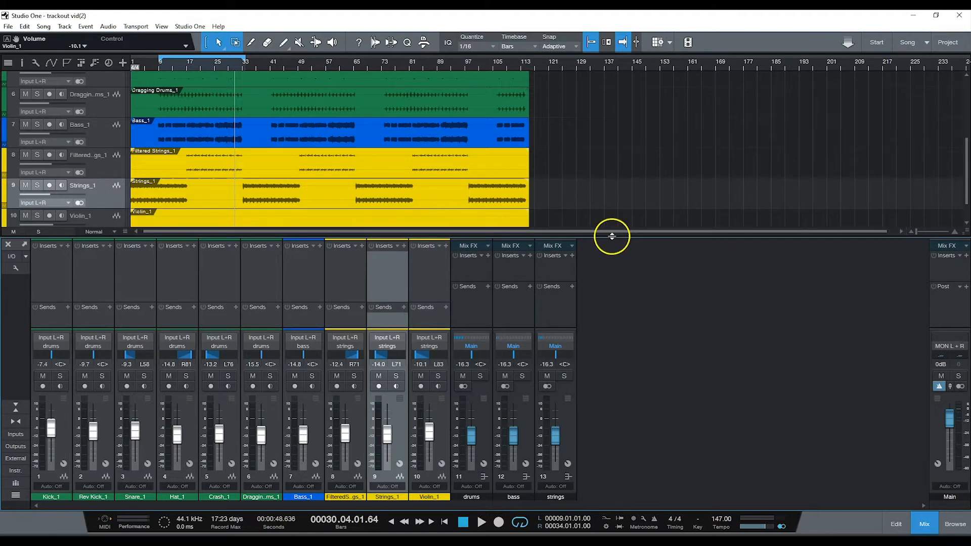
mouse_move(285, 280)
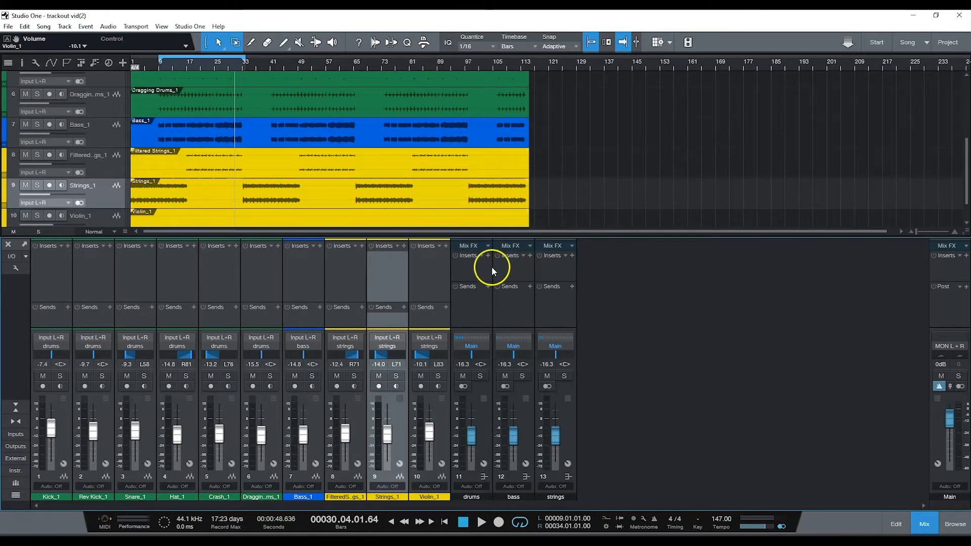
mouse_move(501, 275)
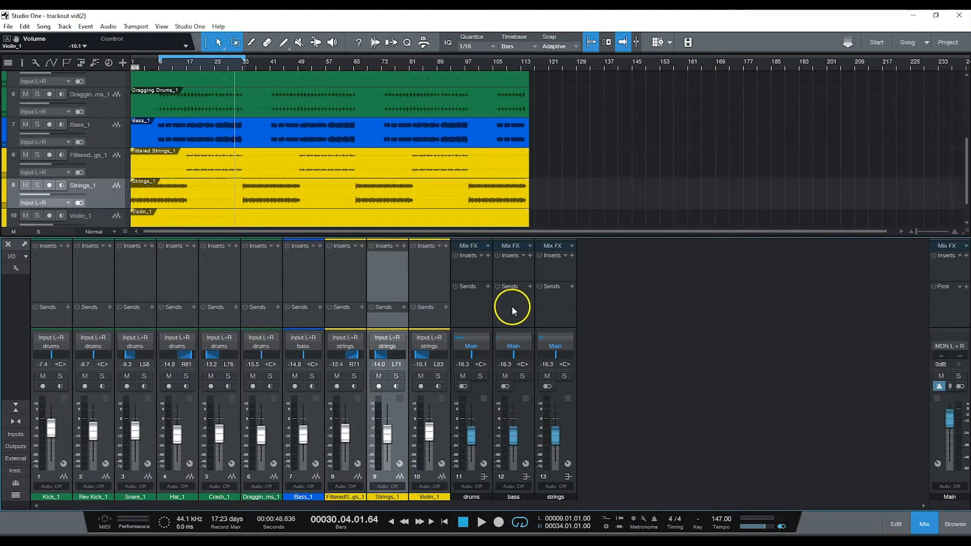
mouse_move(399, 432)
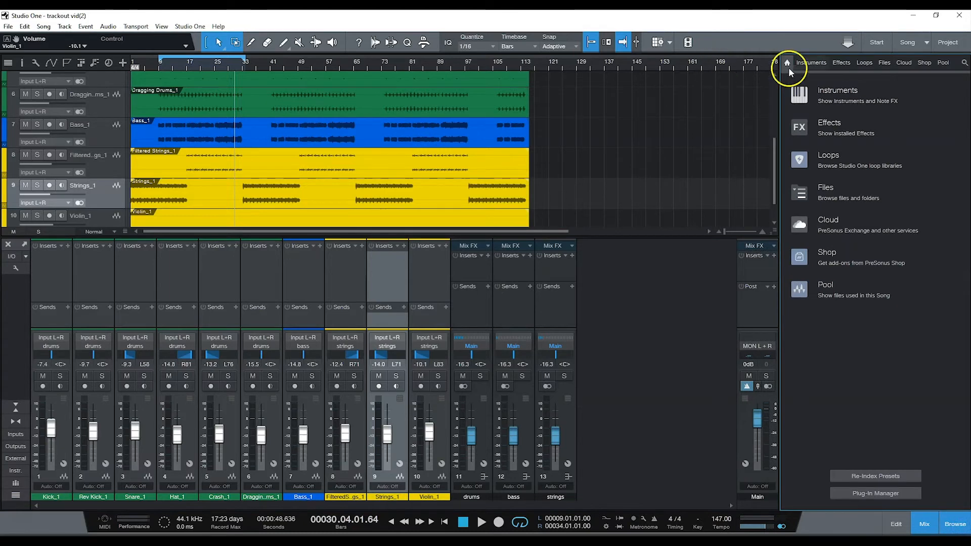
Insert FabFilter Pro-Q 2 from the Effects browser on the drums bus and show its editor.
click(840, 62)
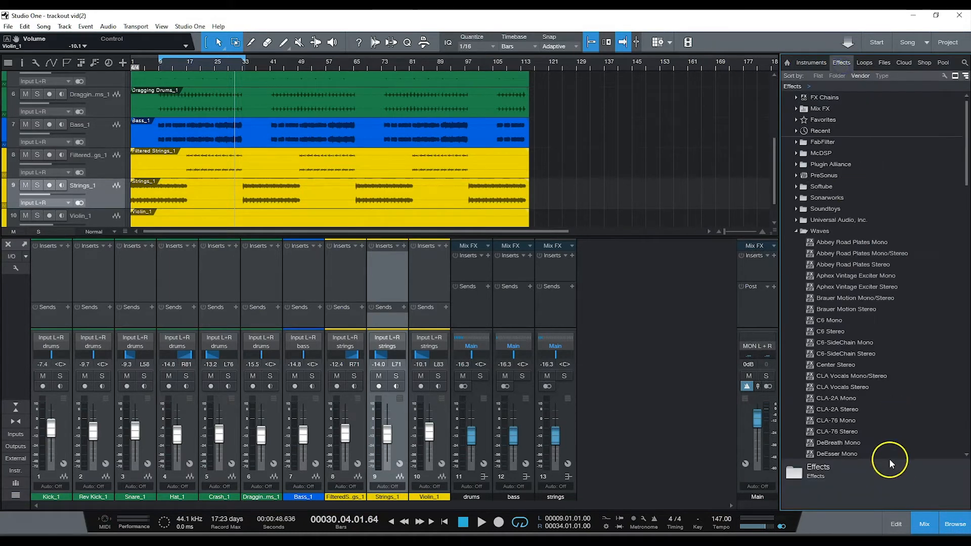
click(795, 230)
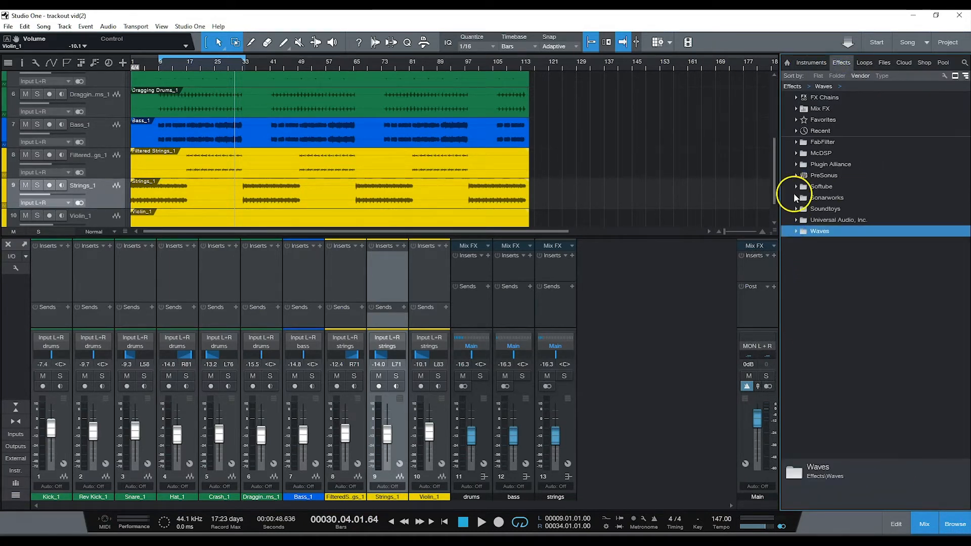
mouse_move(801, 187)
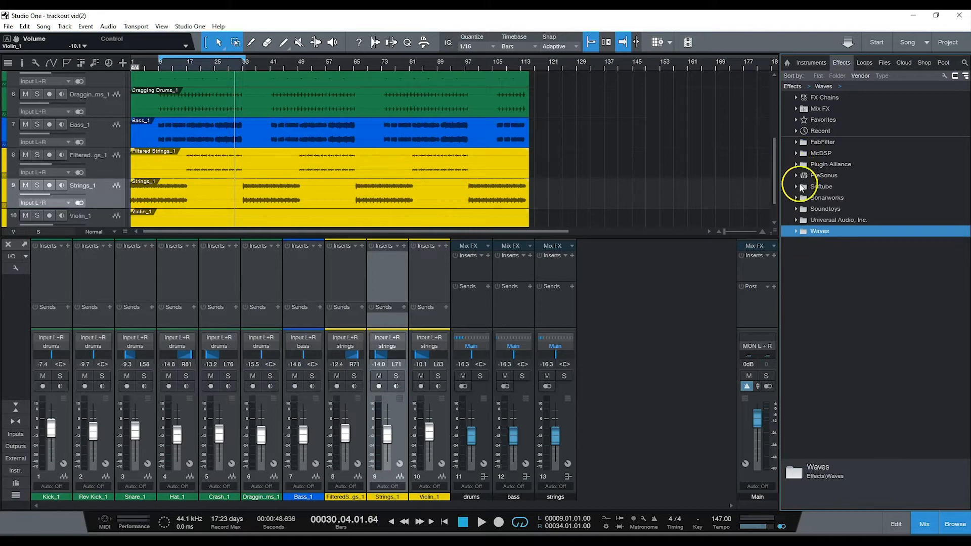
mouse_move(799, 161)
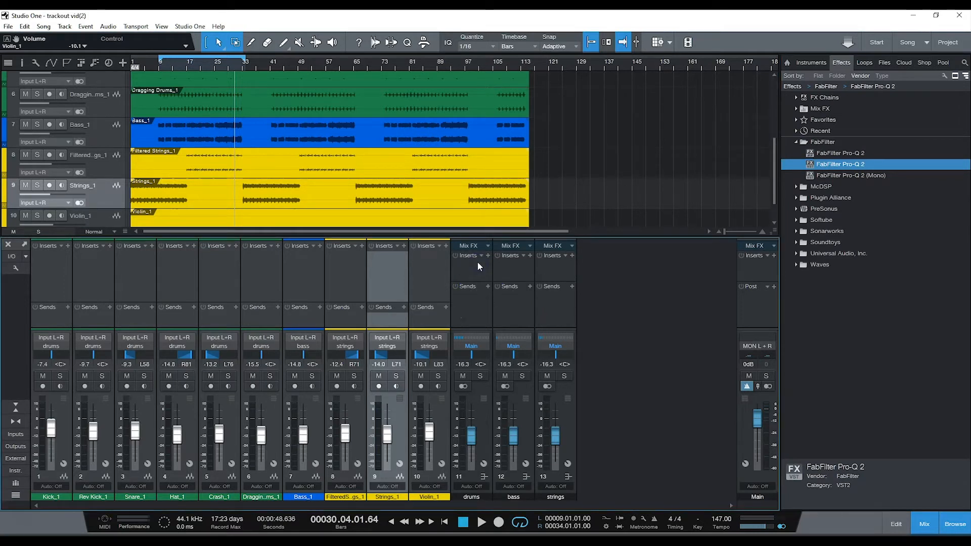
click(469, 255)
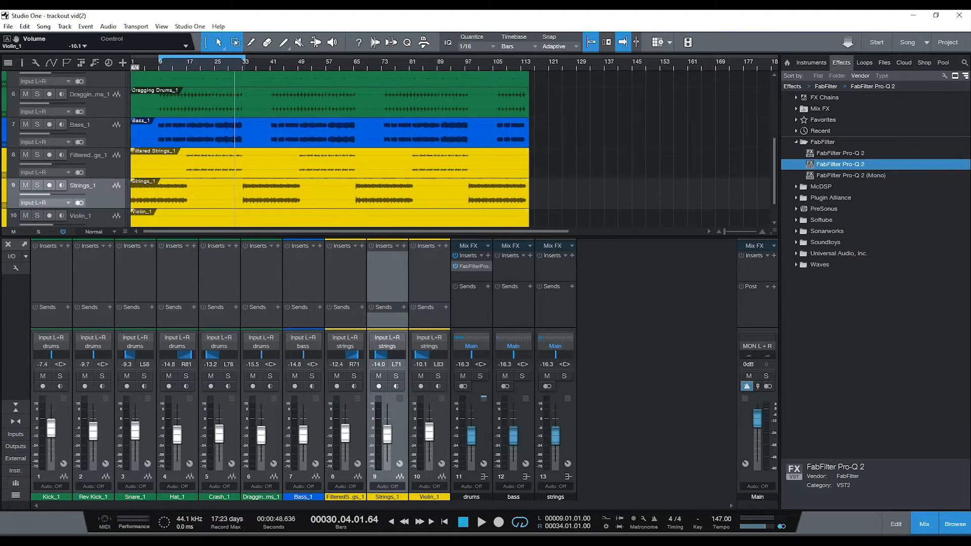
double_click(472, 266)
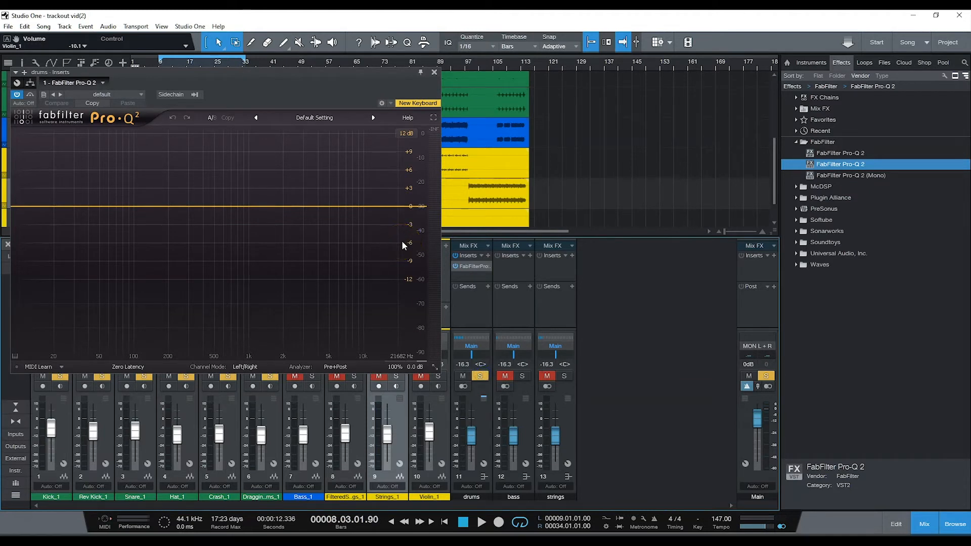
Add low- and high-cut bands plus narrow dips around 579 Hz to the drums EQ, then close it.
click(482, 522)
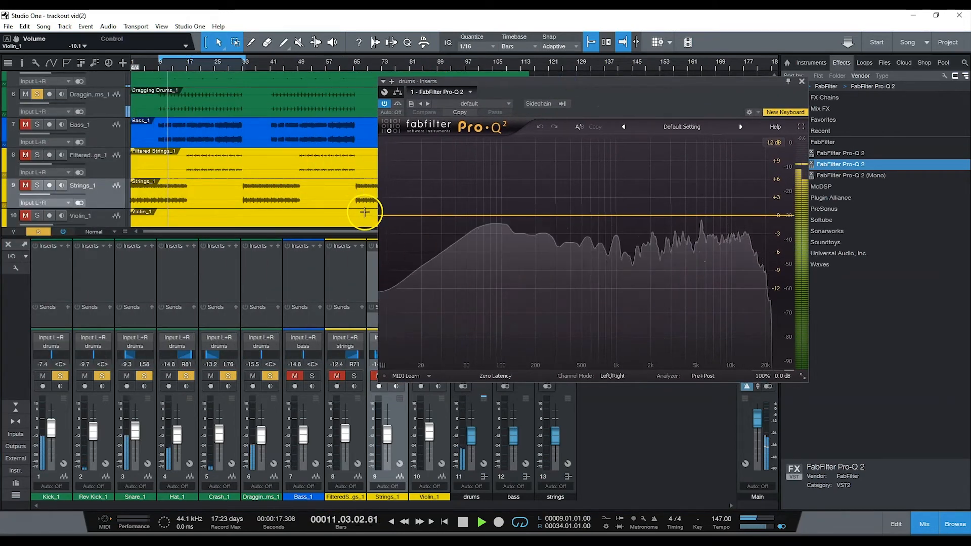
click(364, 214)
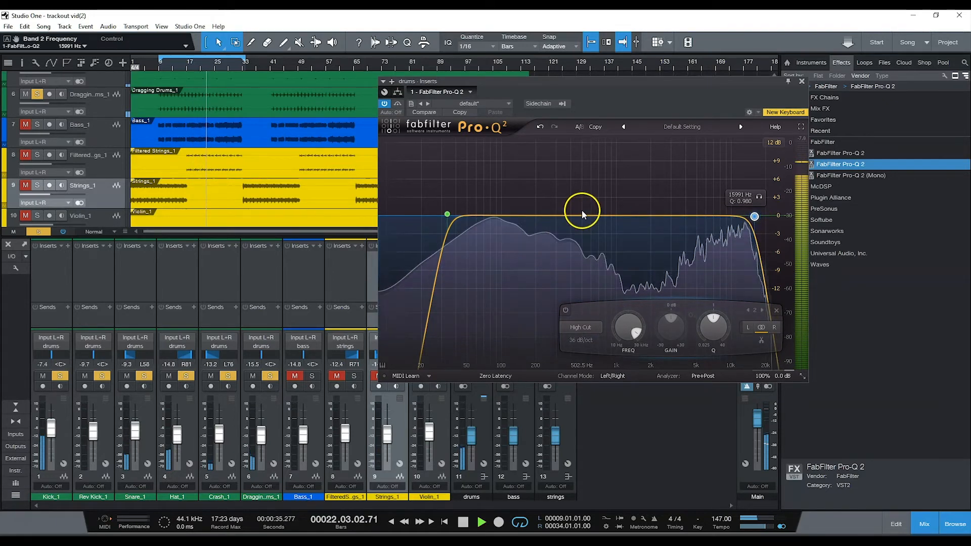
click(576, 216)
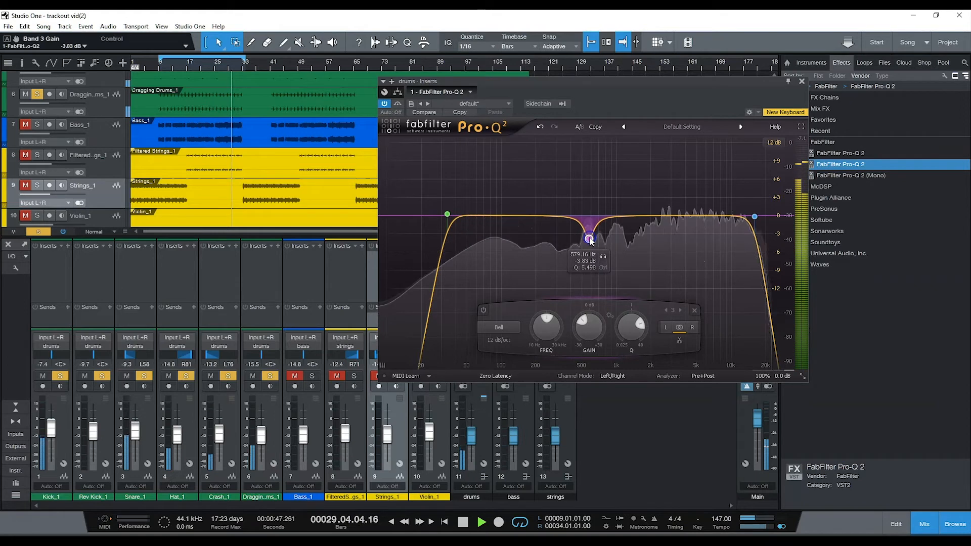
click(668, 215)
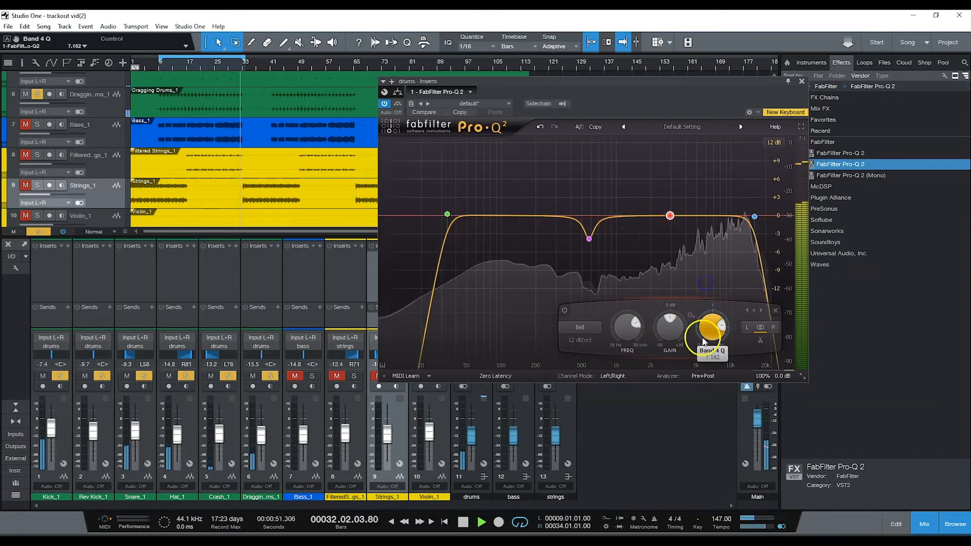
click(670, 216)
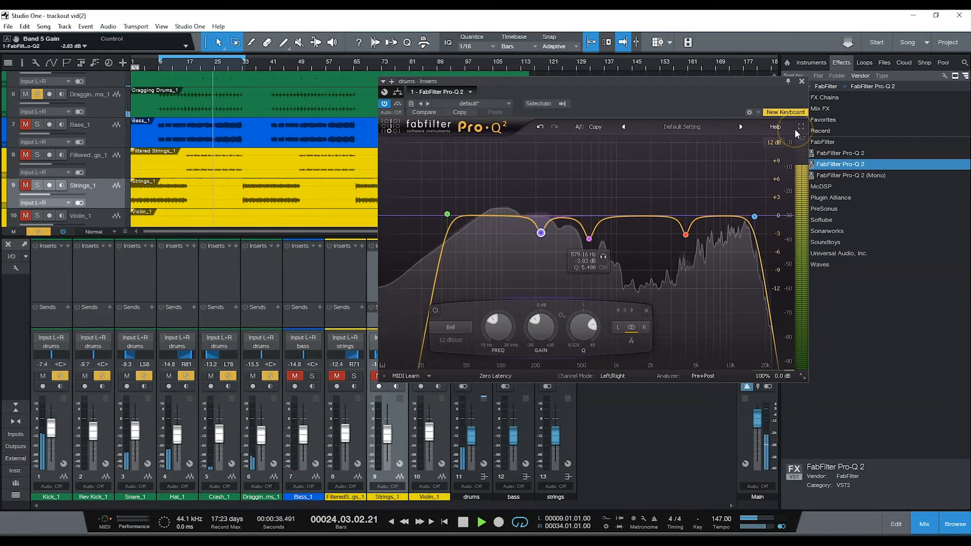
click(801, 81)
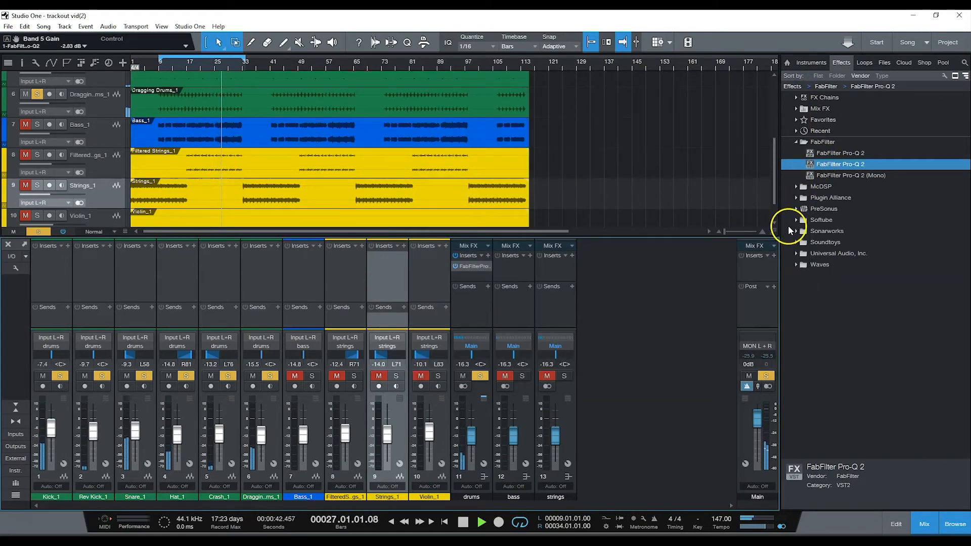
Insert a PreSonus Compressor on the drums bus at about 3.9:1 ratio and -12 dB threshold, then close it.
click(796, 209)
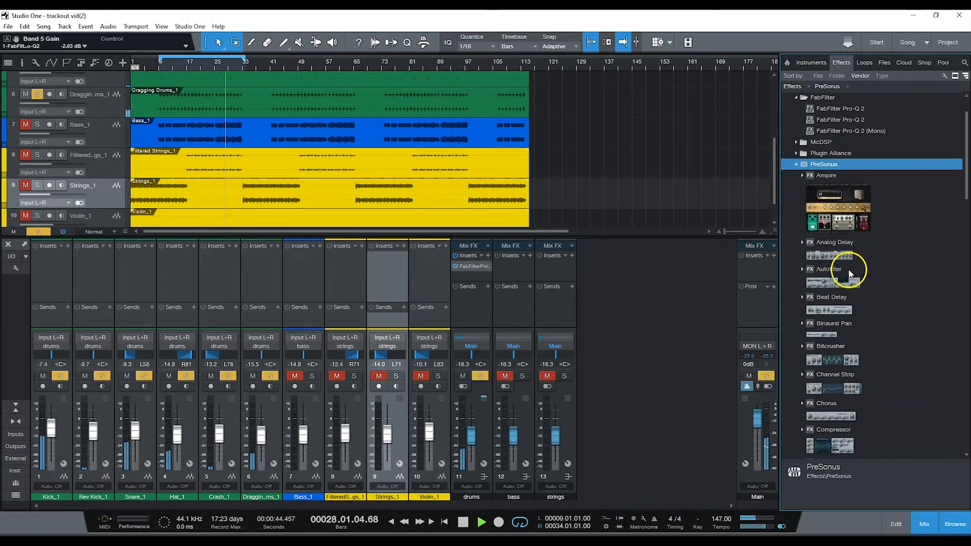
scroll(down, 3)
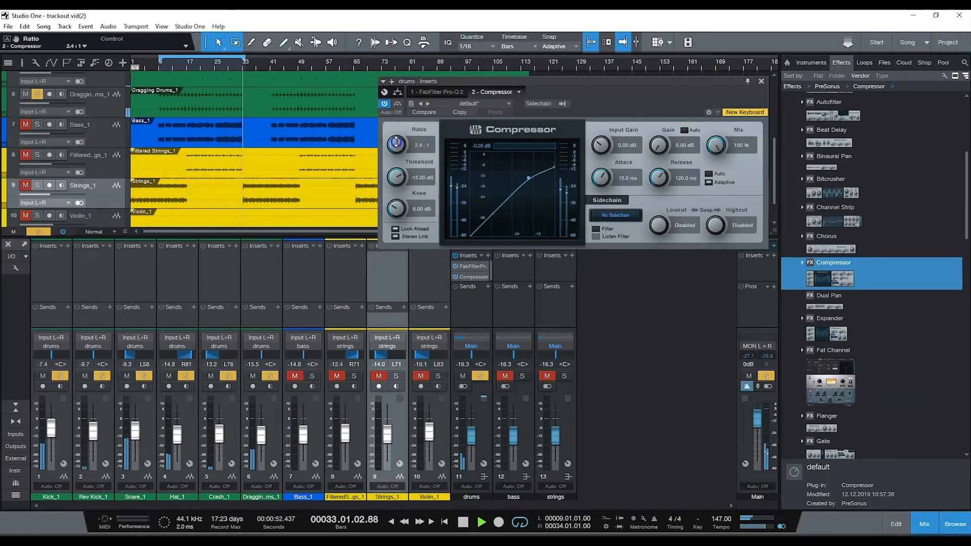
drag(396, 145, 396, 130)
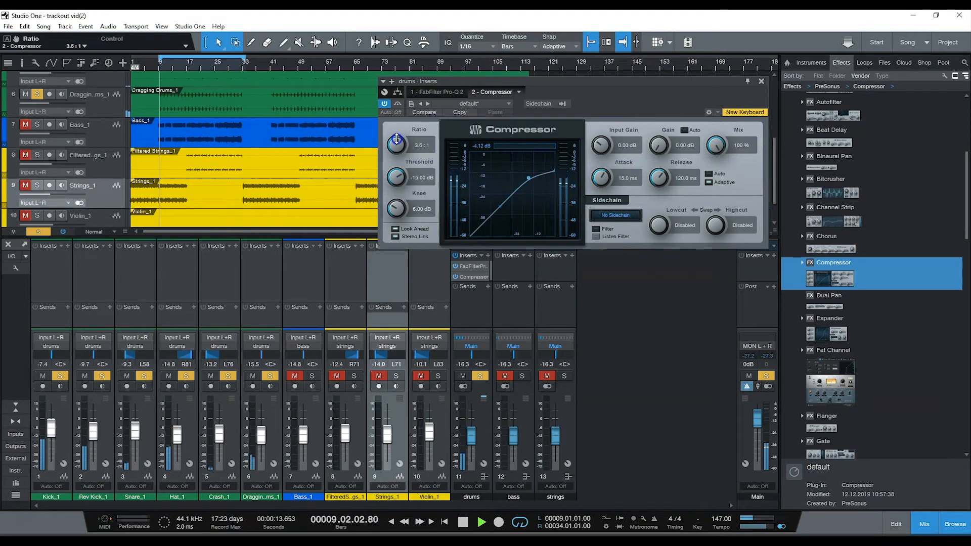
drag(396, 143, 395, 130)
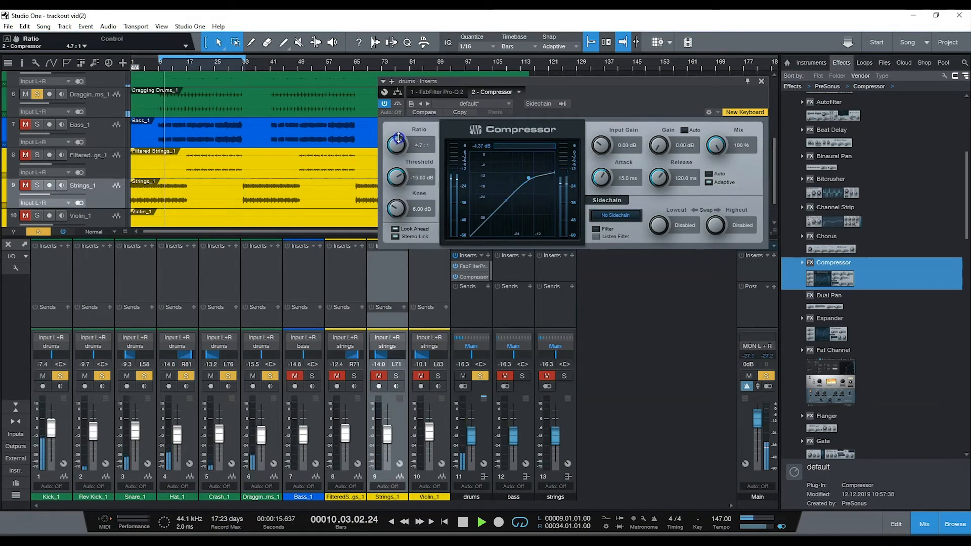
drag(396, 142, 396, 145)
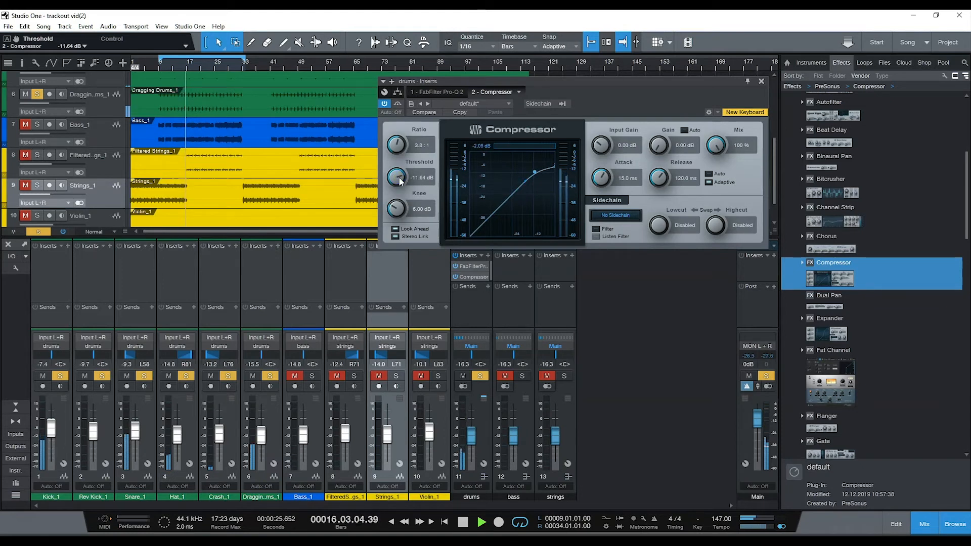
drag(397, 178, 396, 181)
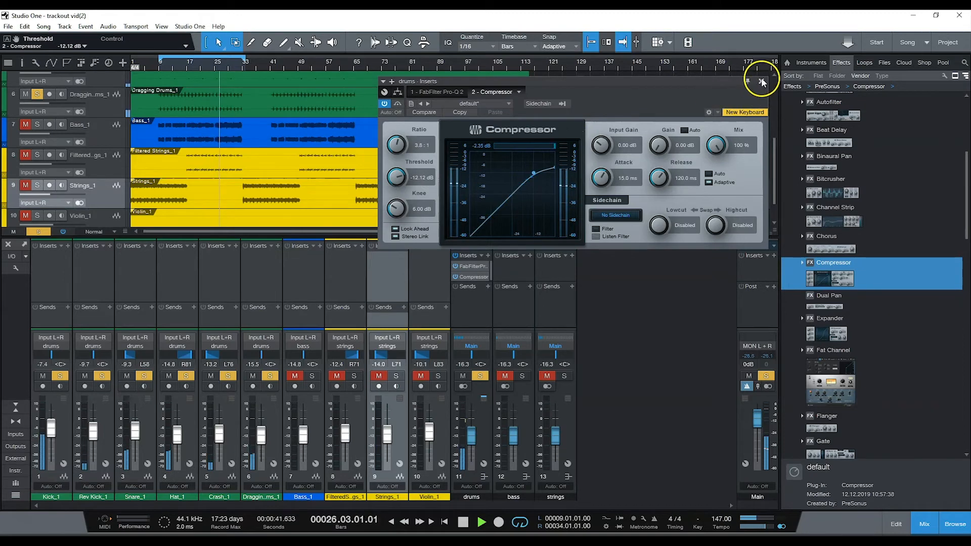
click(760, 81)
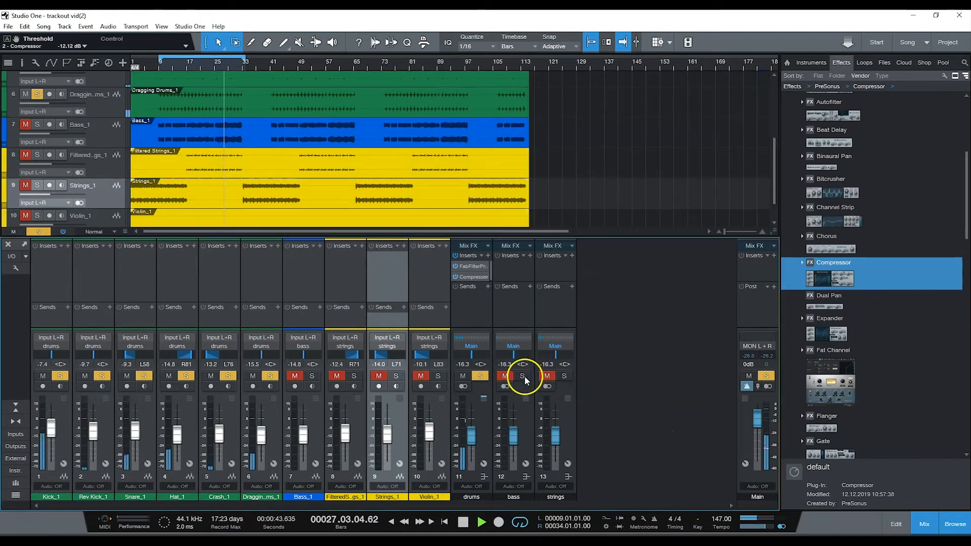
Trim the bass bus to about -11.7 dB and select FabFilter Pro-Q 2 in the Effects browser.
click(522, 376)
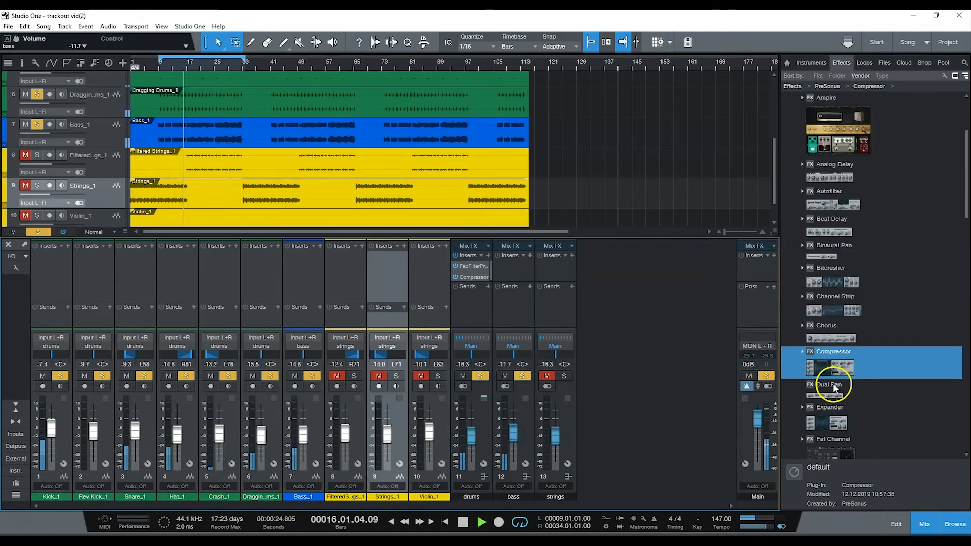
click(838, 76)
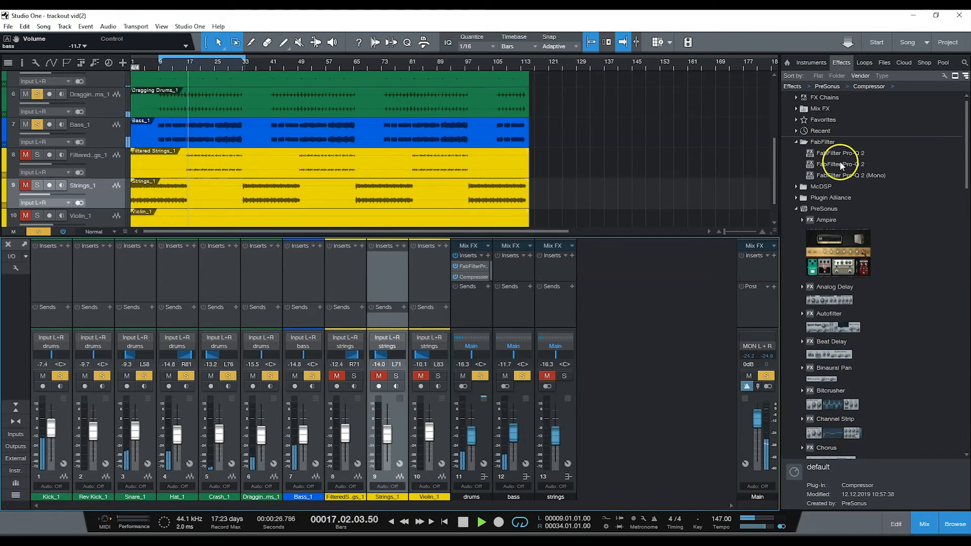
click(841, 164)
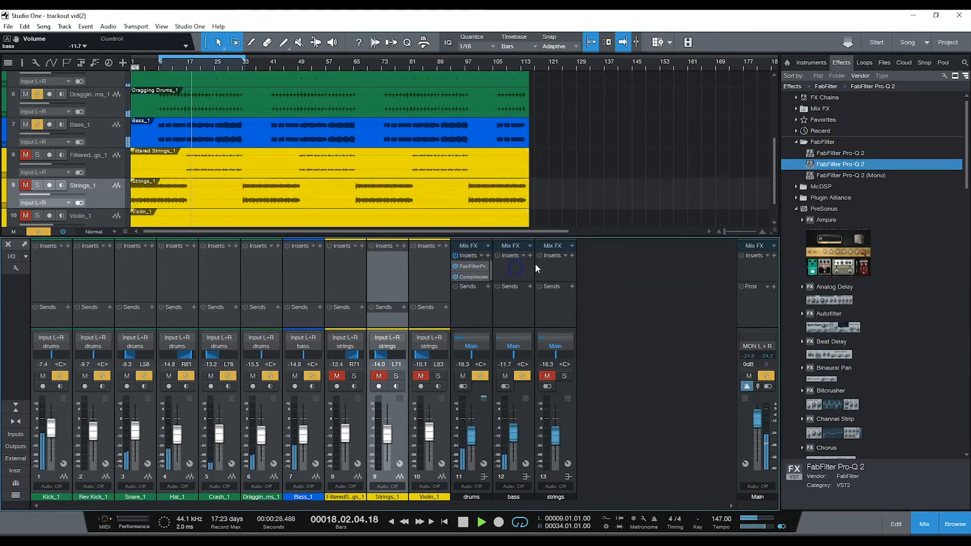
Insert FabFilter Pro-Q 2 on the bass bus with a High Cut band at a 48 dB/oct slope.
double_click(471, 266)
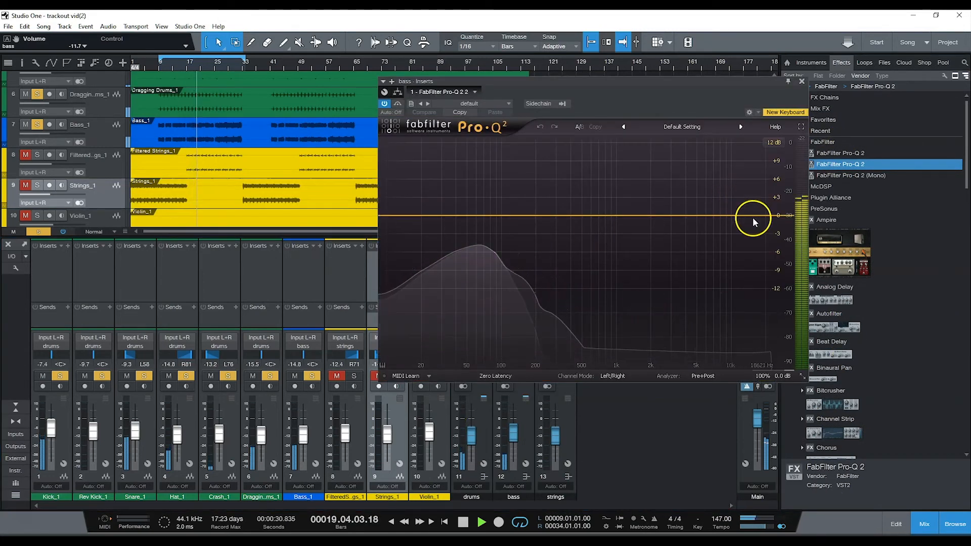
click(767, 216)
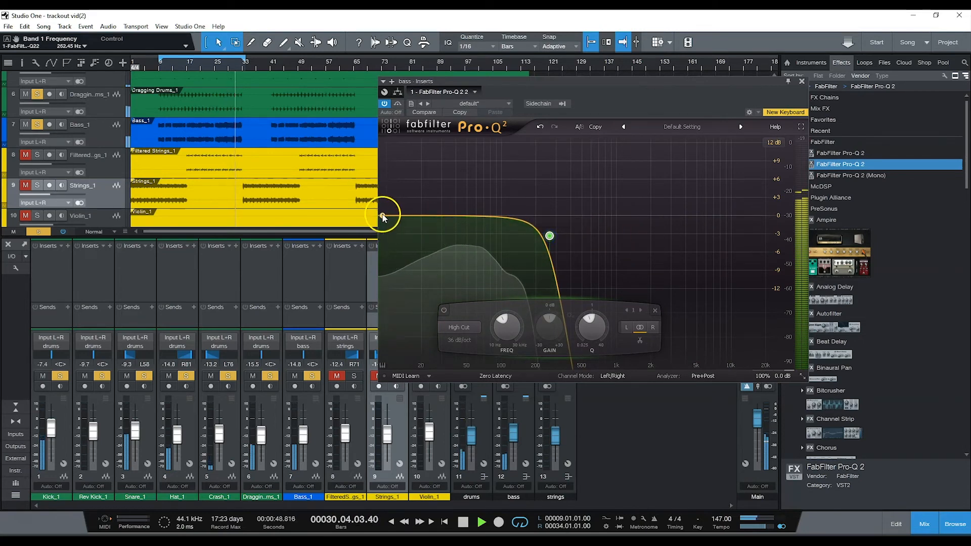
click(461, 339)
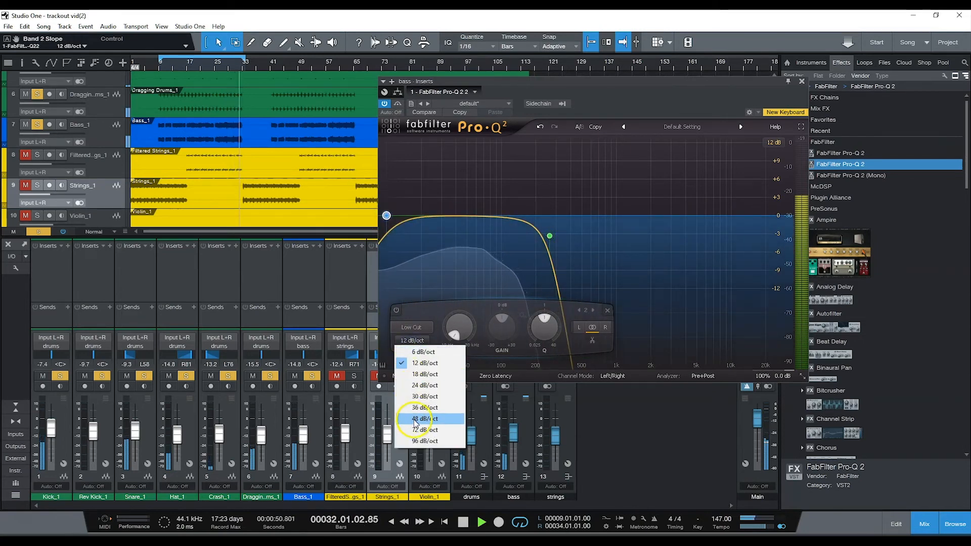
click(423, 419)
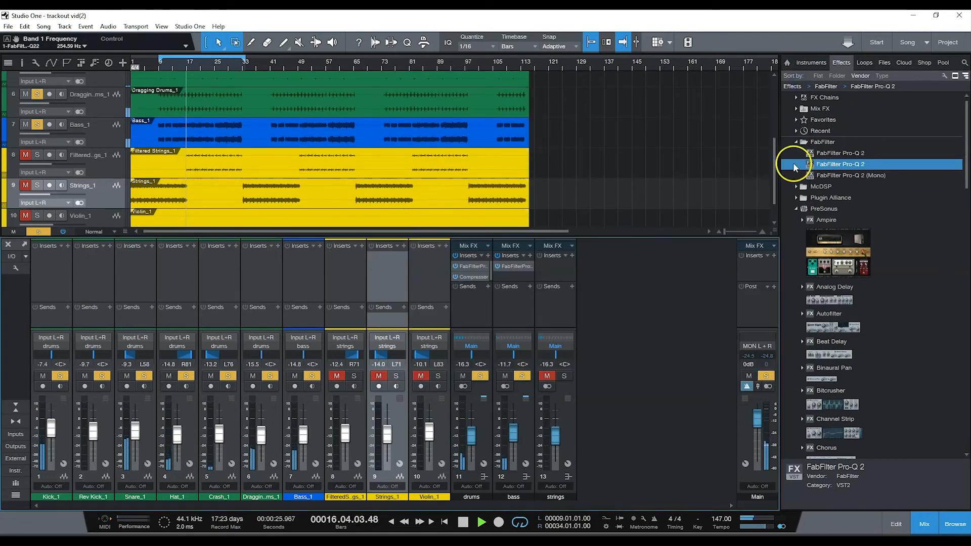
Insert a Compressor after the EQ on the bass bus at 4.0:1 ratio, -22.7 dB threshold.
scroll(down, 3)
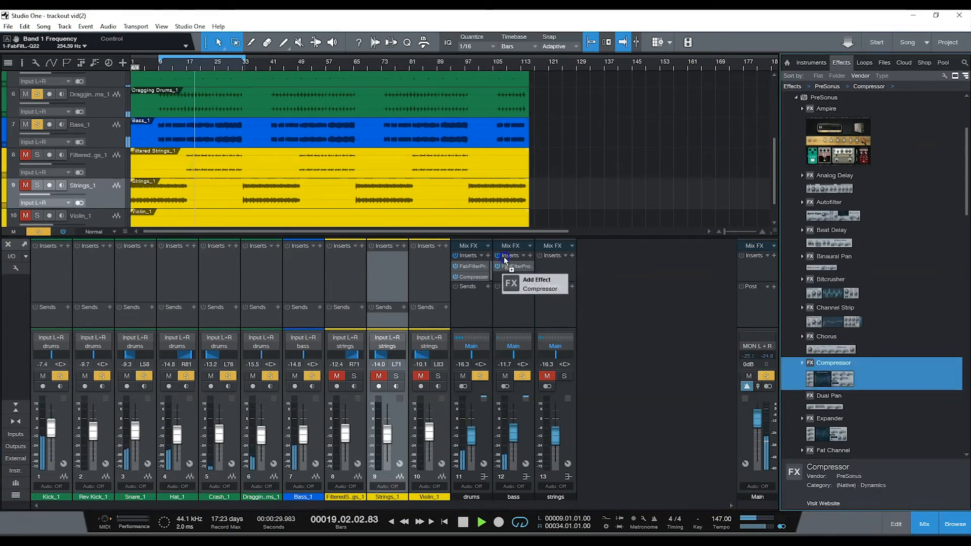
click(539, 288)
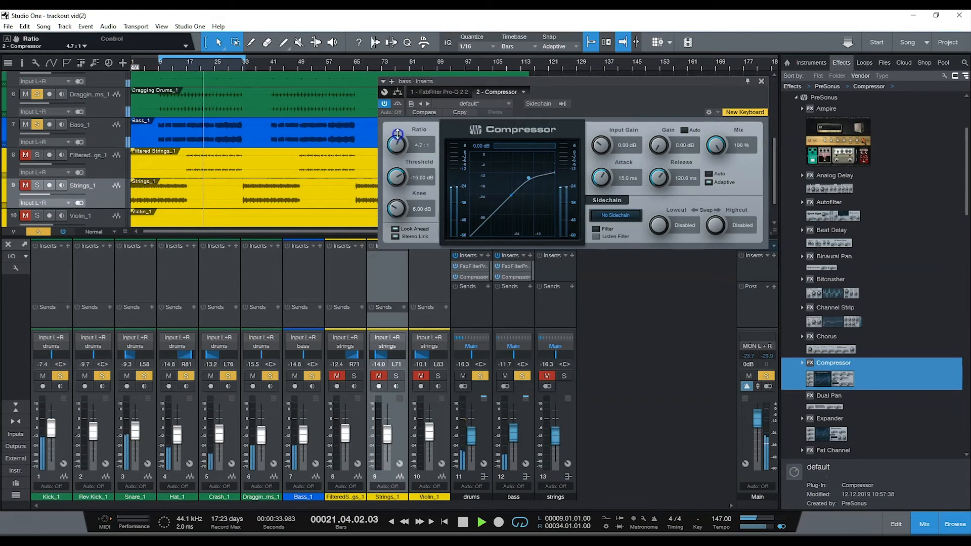
drag(396, 135, 396, 148)
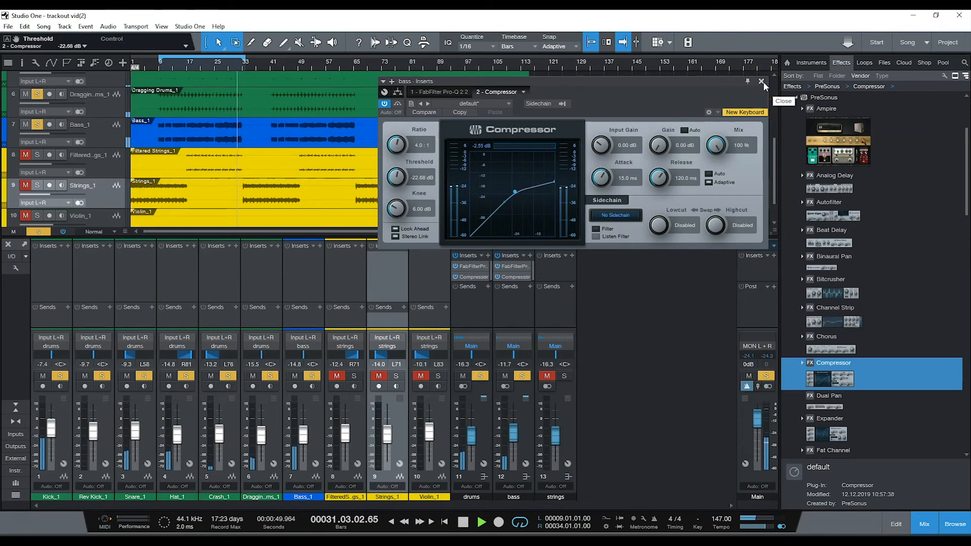
click(763, 82)
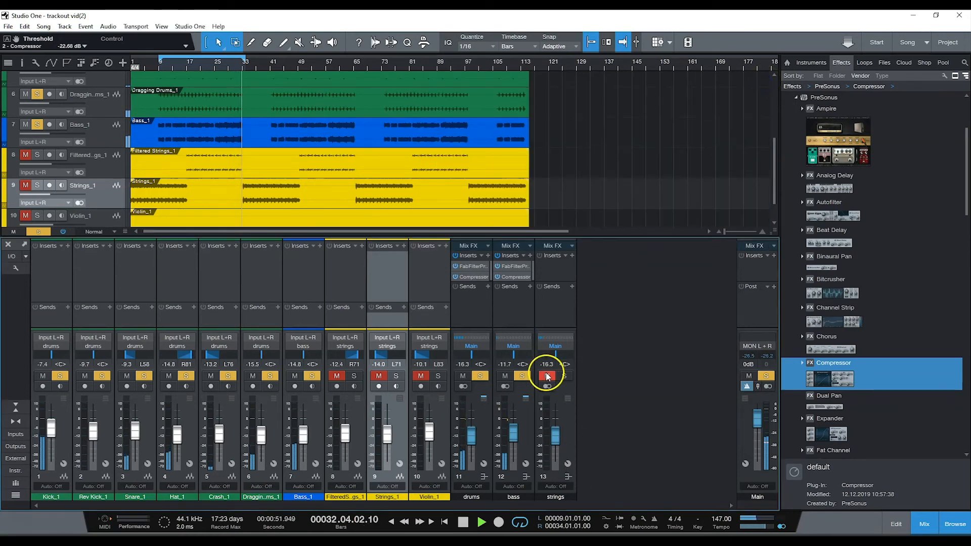
Unmute the strings bus and compress it at 3.8:1 with a threshold near -33 dB.
click(547, 376)
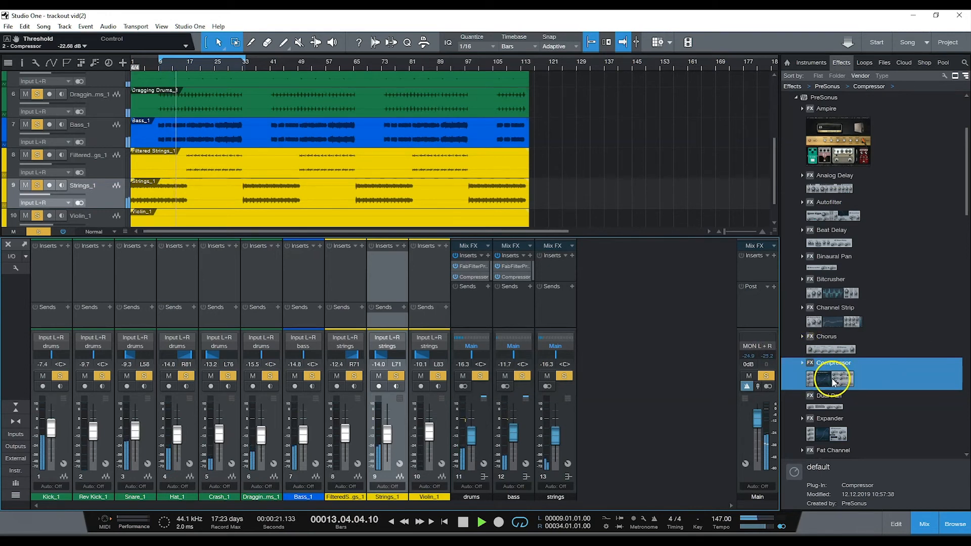
click(831, 379)
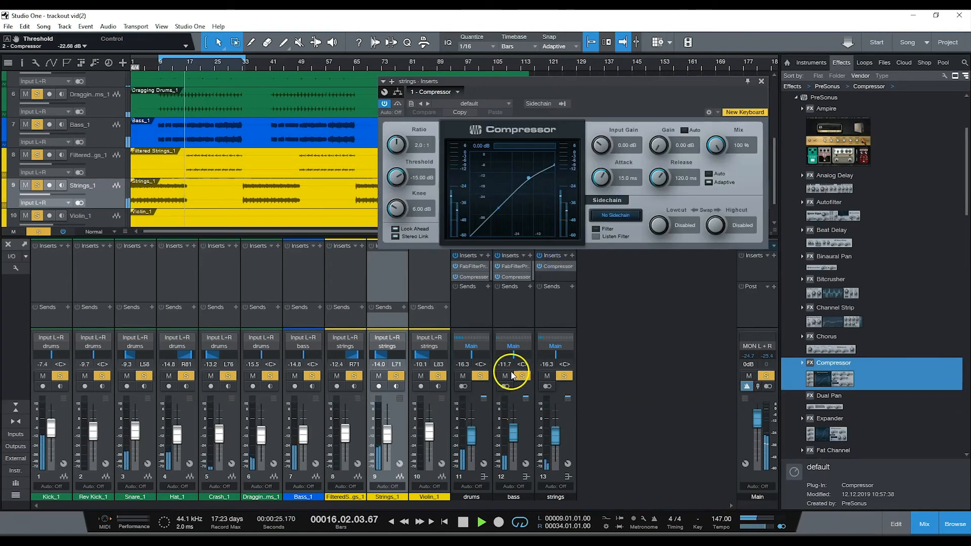
drag(397, 143, 396, 133)
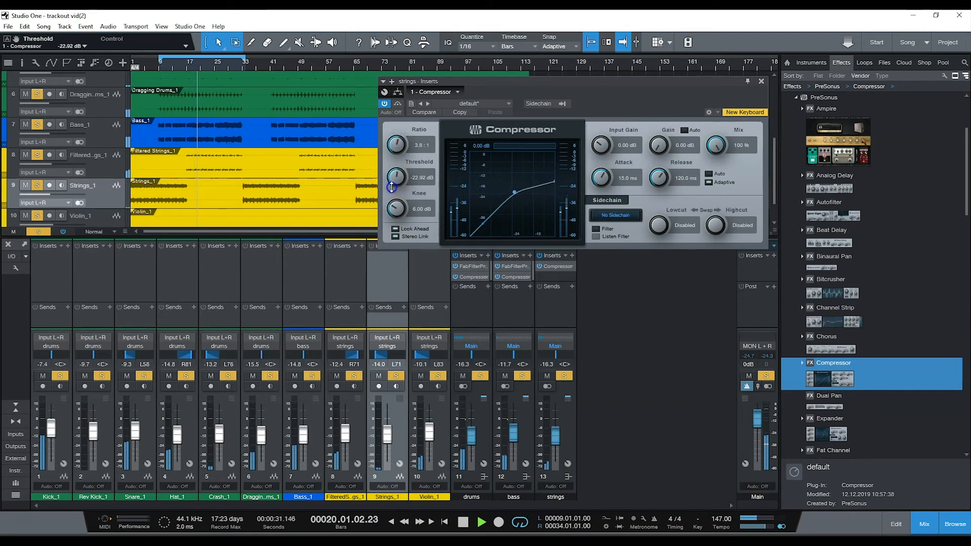
drag(395, 178, 396, 186)
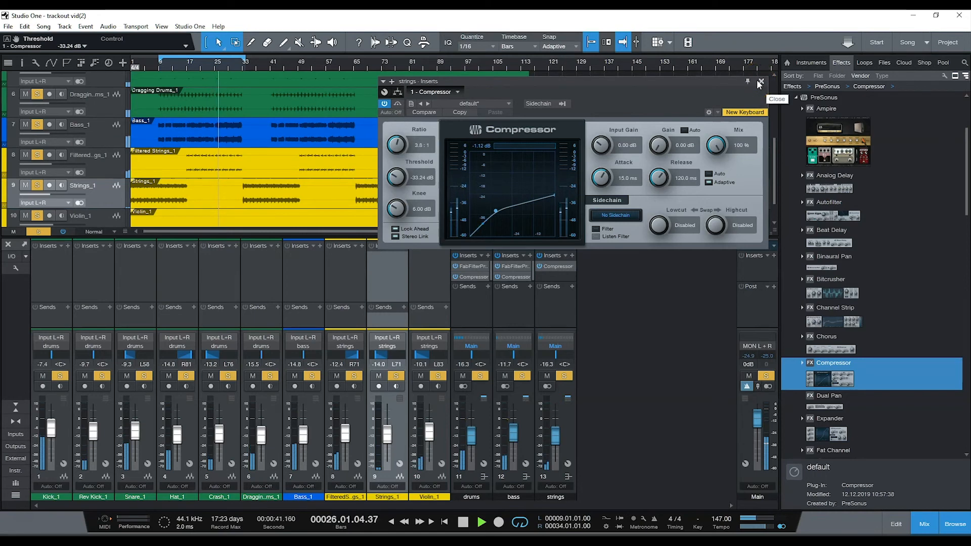
click(759, 82)
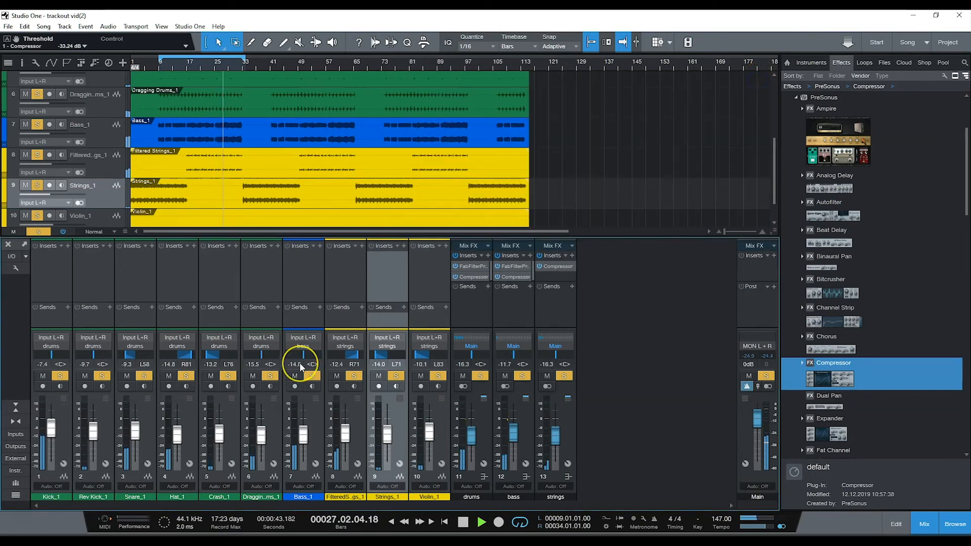
click(481, 521)
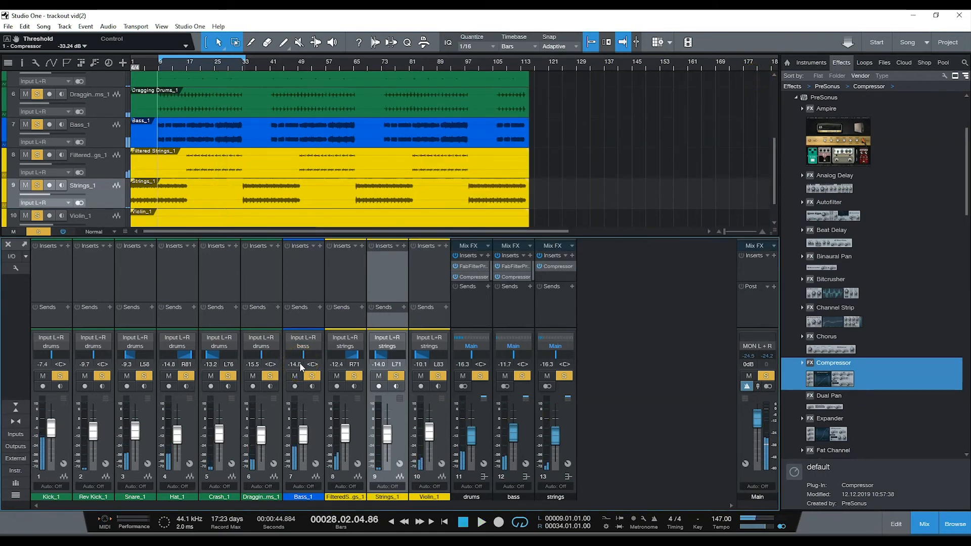
click(482, 522)
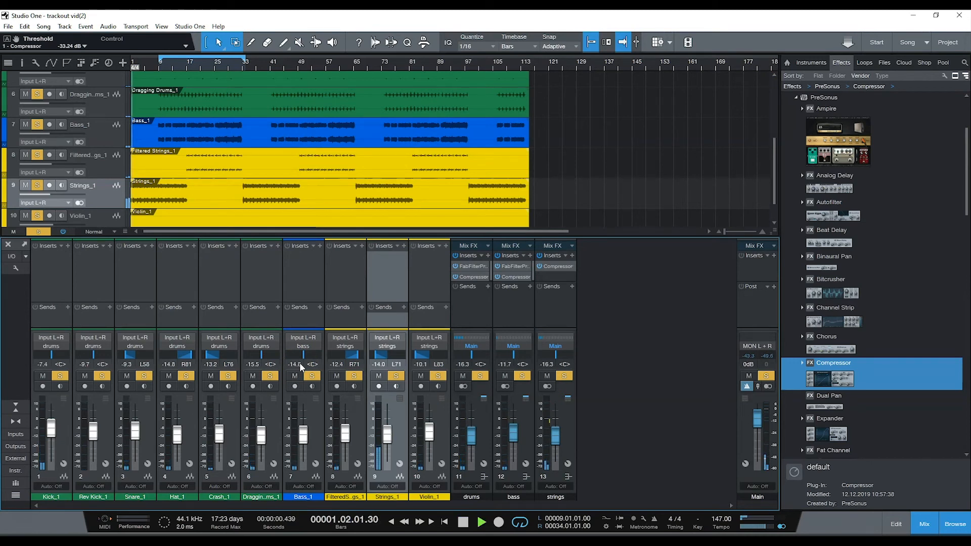
click(482, 522)
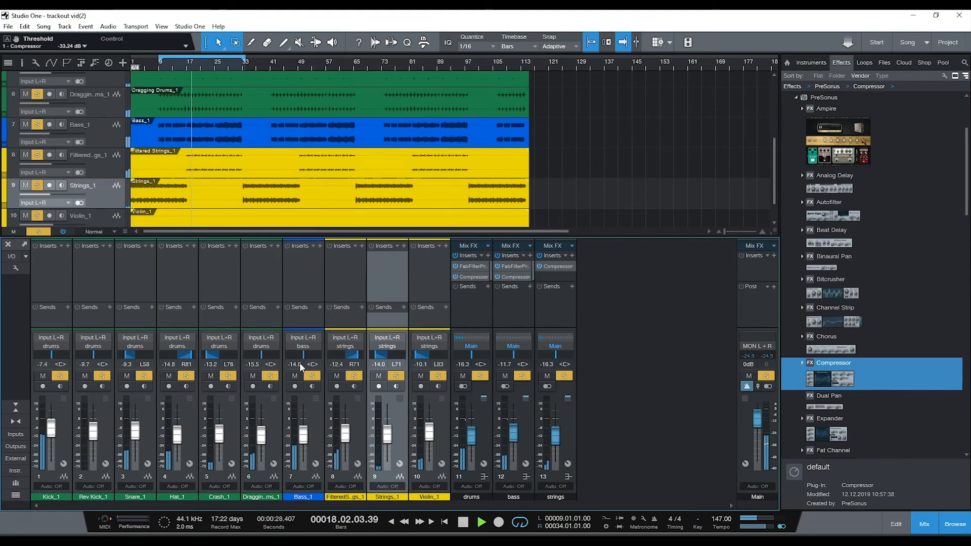
click(482, 523)
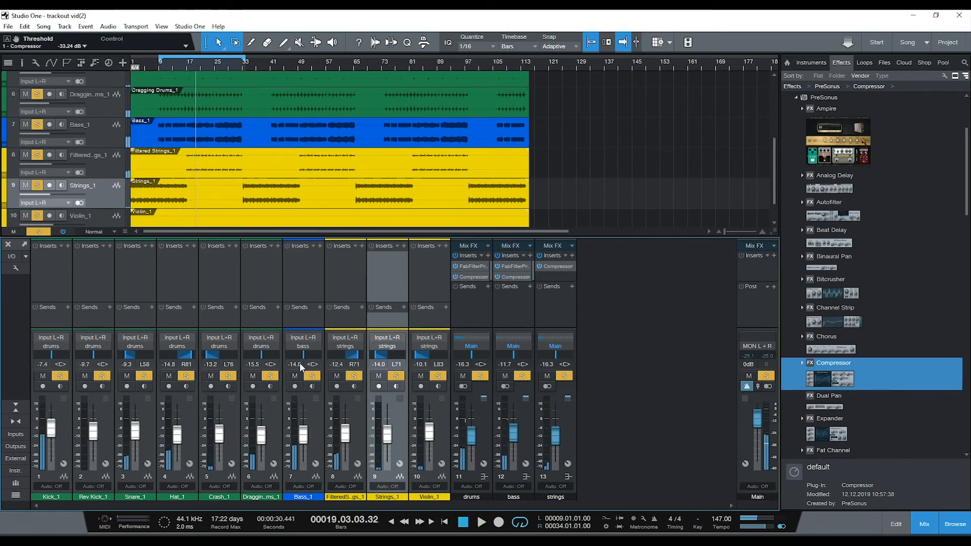